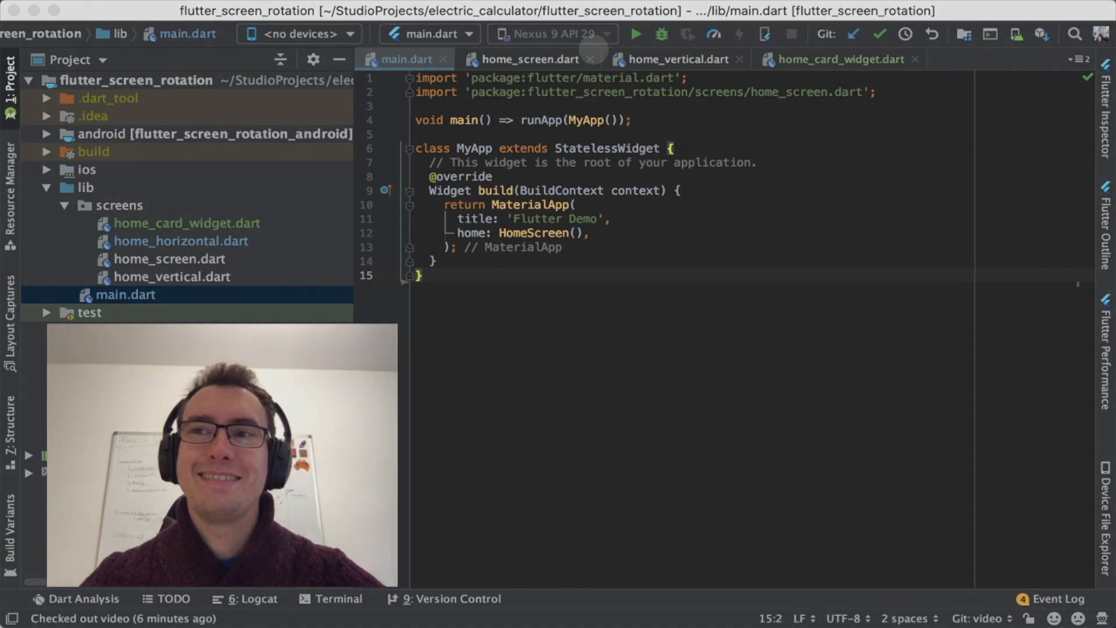
Rotate the iPhone and Nexus emulators to landscape and switch the phone to Stromzähler
{"action": "left_click", "coordinate": [530, 59]}
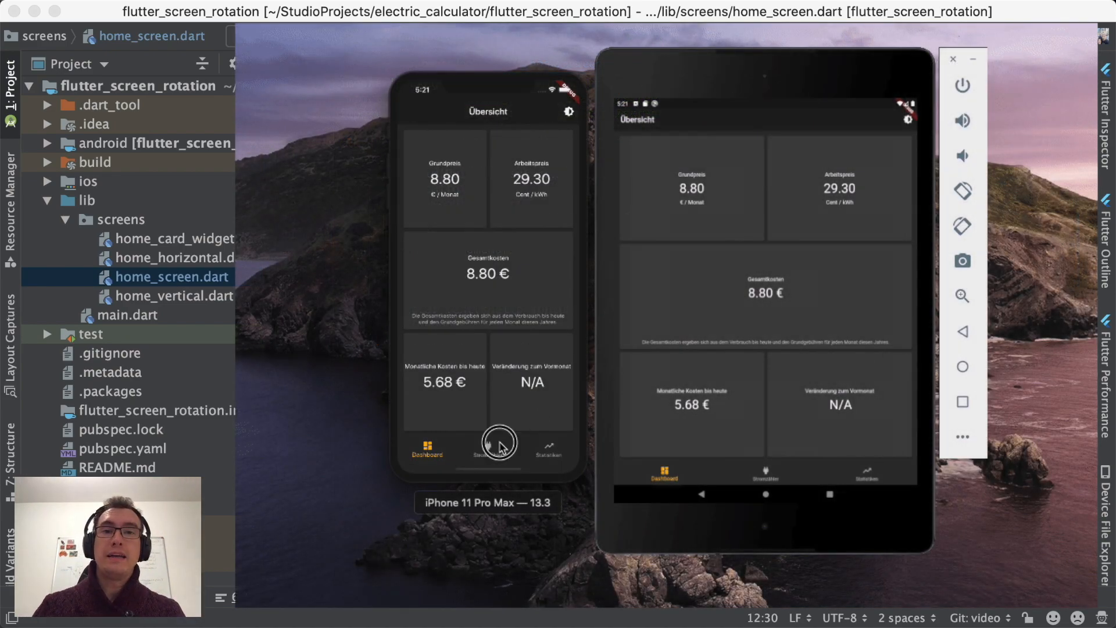
{"action": "left_click", "coordinate": [488, 445]}
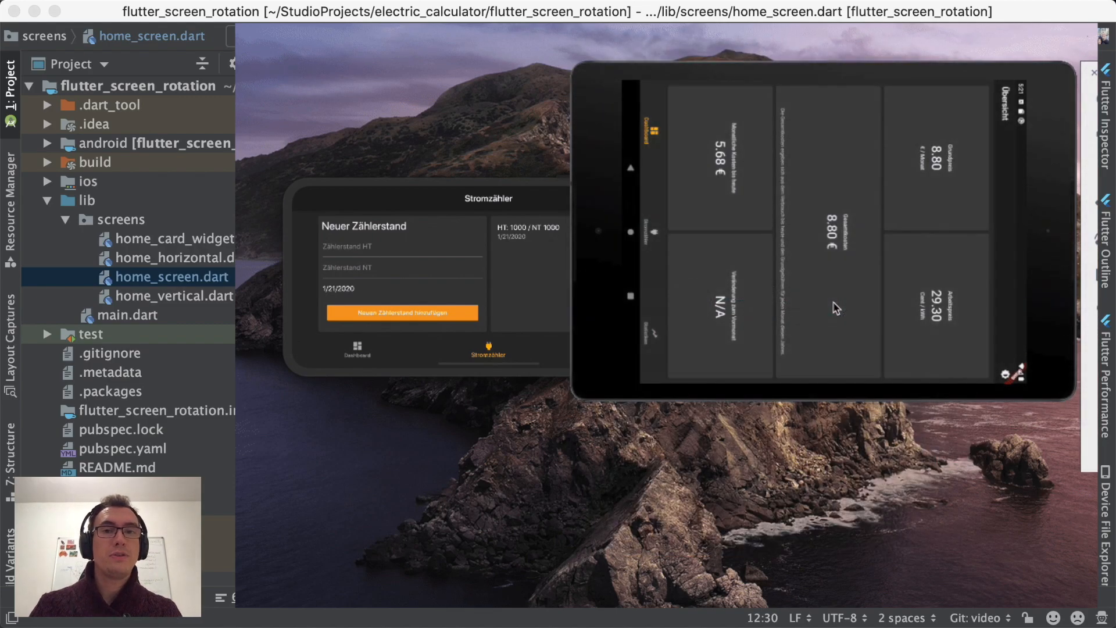
{"action": "left_click", "coordinate": [824, 356]}
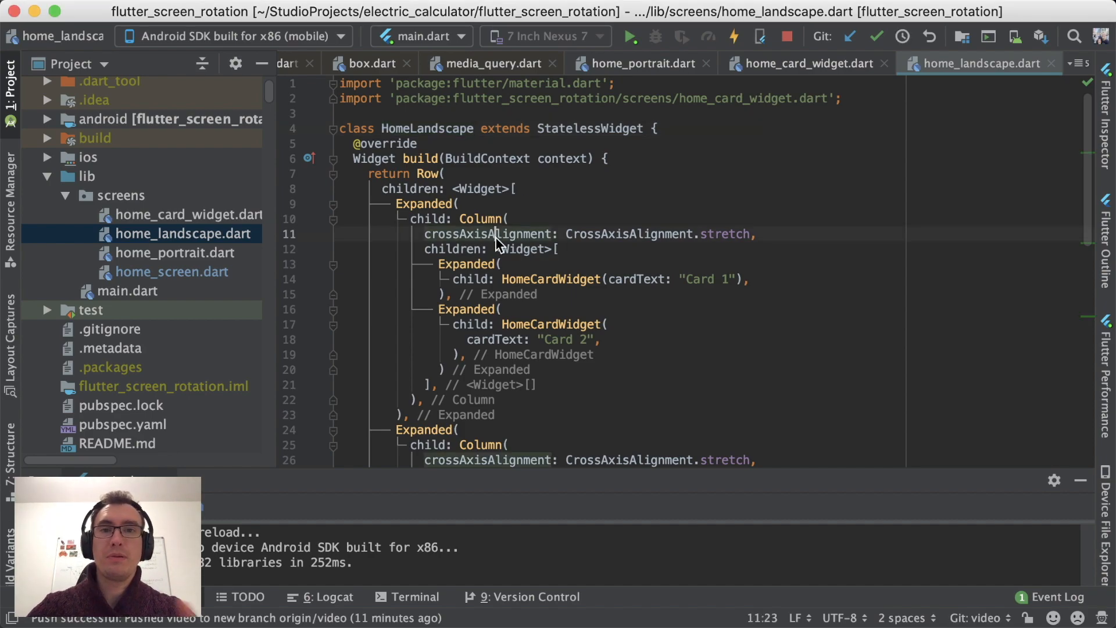
{"action": "mouse_move", "coordinate": [171, 290]}
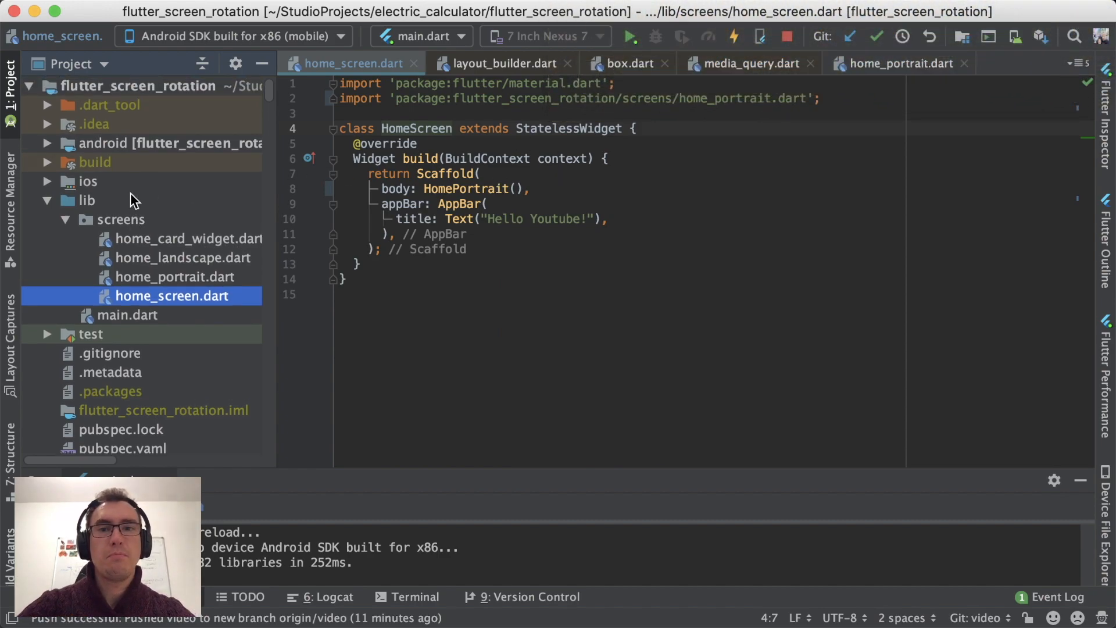
{"action": "mouse_move", "coordinate": [156, 315]}
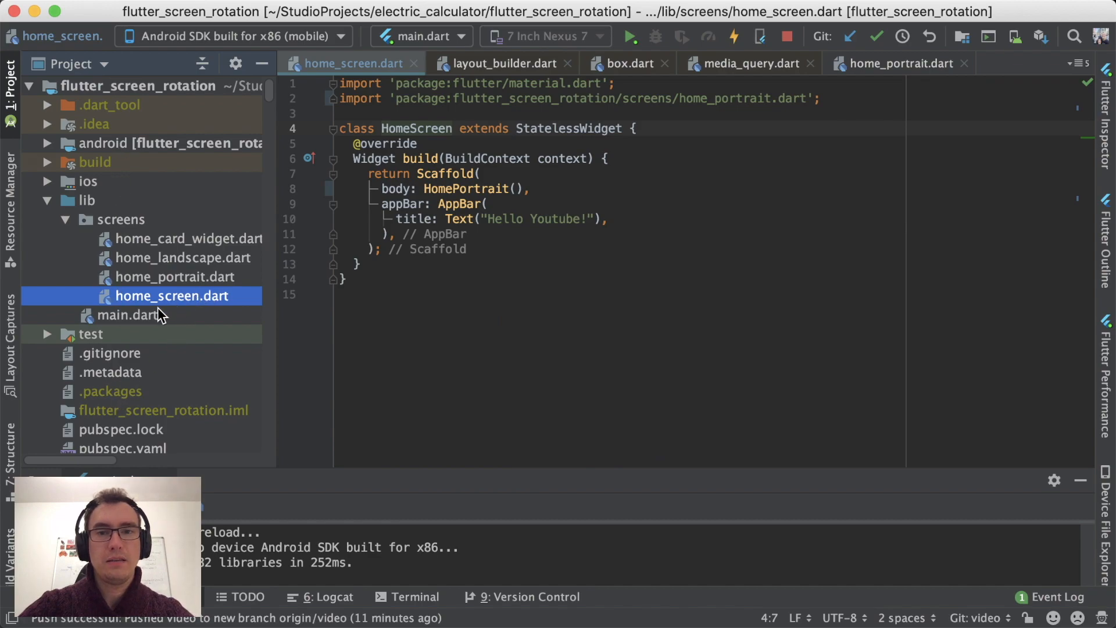
Go from main.dart to the HomeScreen definition, then open home_portrait.dart
{"action": "left_click", "coordinate": [128, 315]}
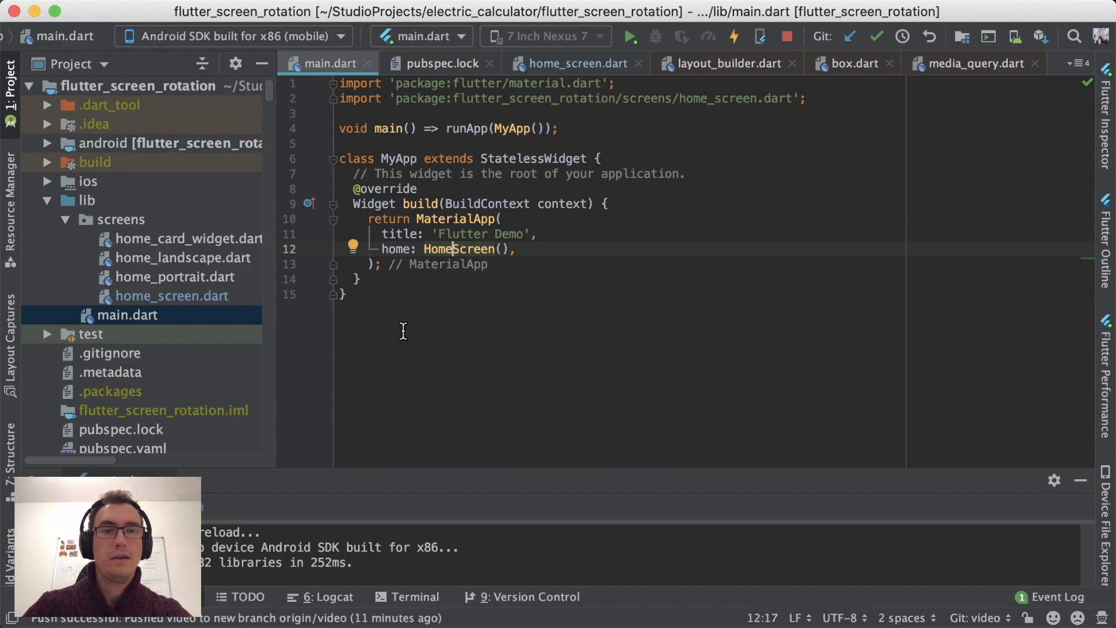
{"action": "left_click", "coordinate": [574, 63]}
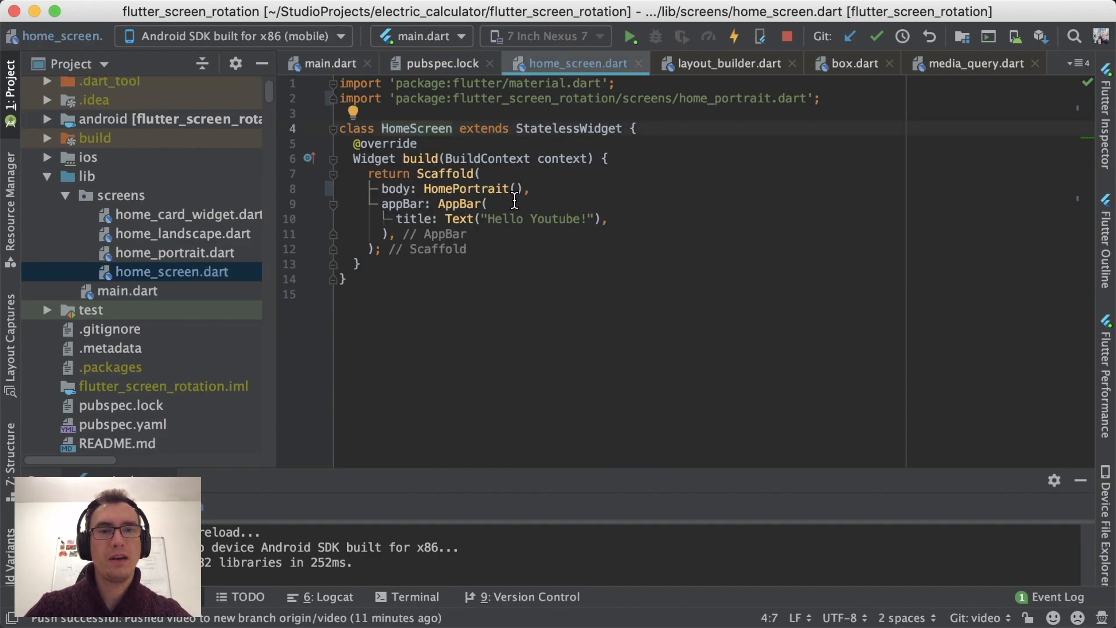
{"action": "double_click", "coordinate": [532, 219]}
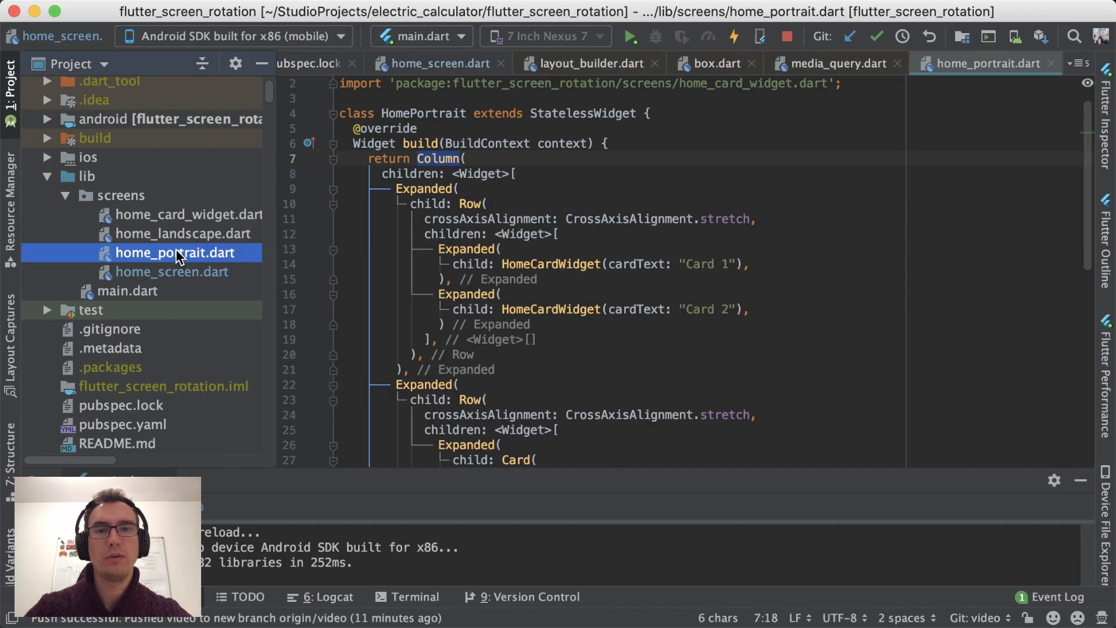
Review the home_landscape.dart and home_portrait.dart layout files
{"action": "left_click", "coordinate": [182, 234]}
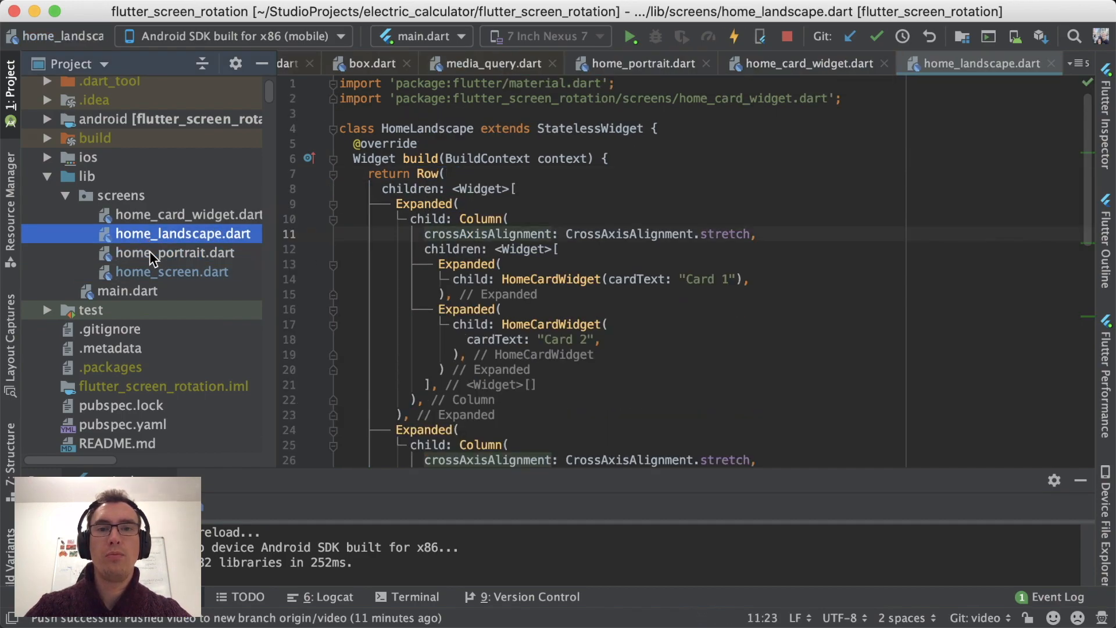
{"action": "left_click", "coordinate": [174, 252]}
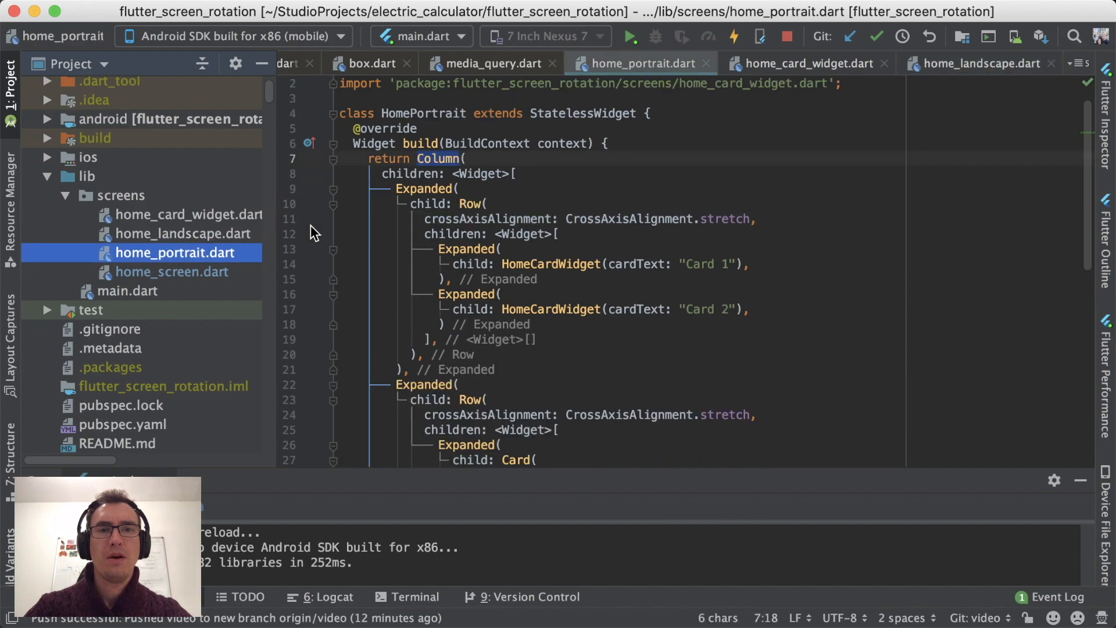
{"action": "scroll", "scroll_direction": "down", "scroll_amount": 3}
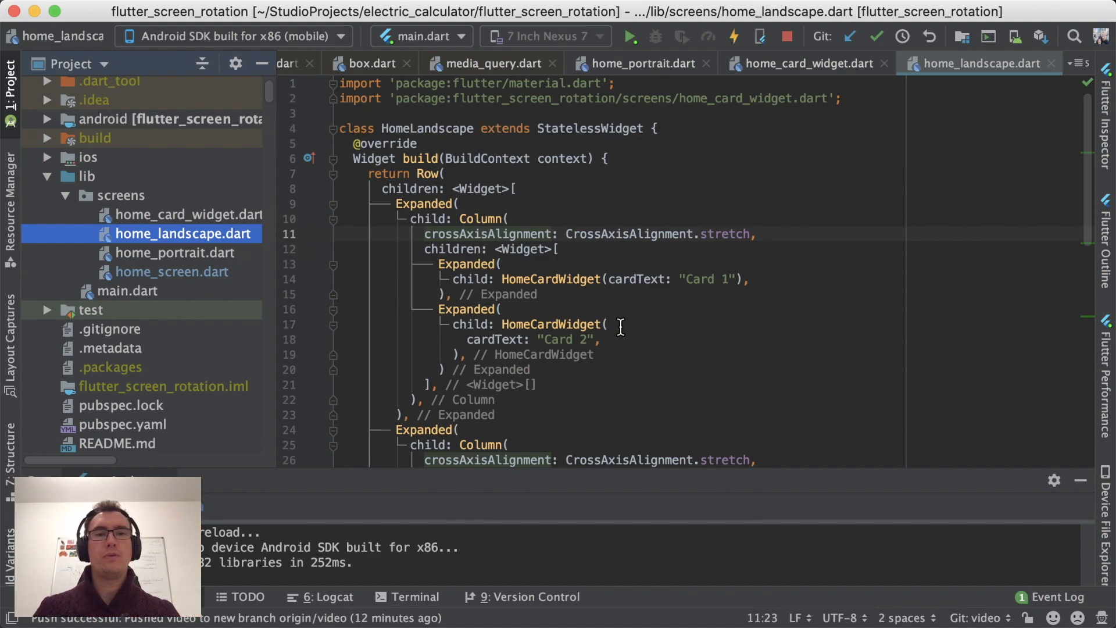
Inspect HomeCardWidget's cardText, then make HomeScreen's body HomeLandscape()
{"action": "double_click", "coordinate": [550, 279]}
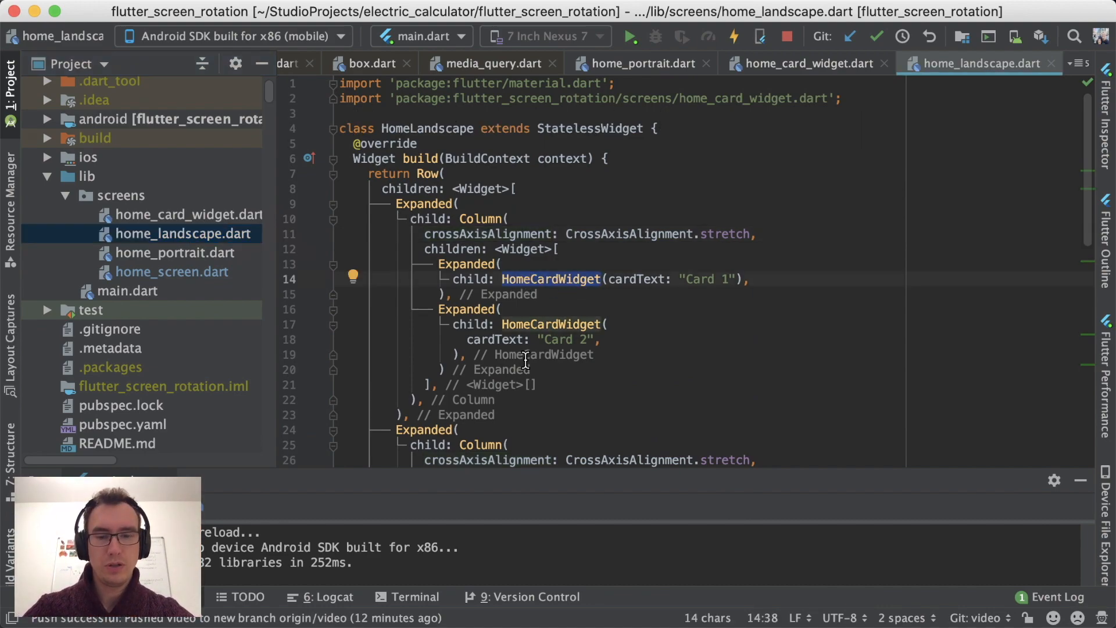
{"action": "left_click", "coordinate": [806, 64]}
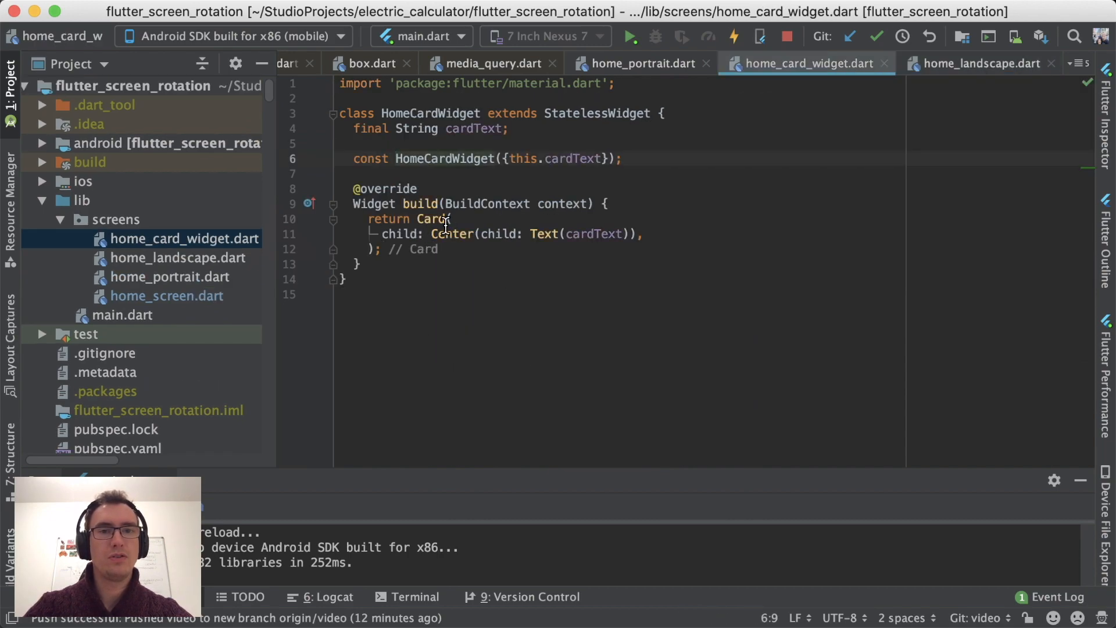
{"action": "double_click", "coordinate": [596, 234]}
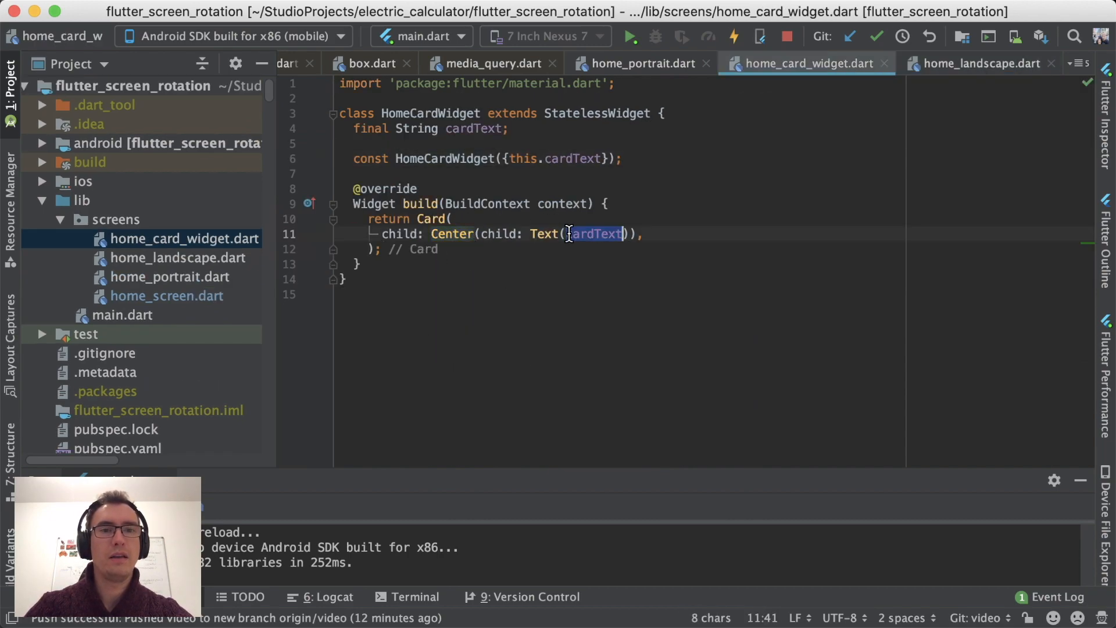
{"action": "left_click", "coordinate": [498, 295]}
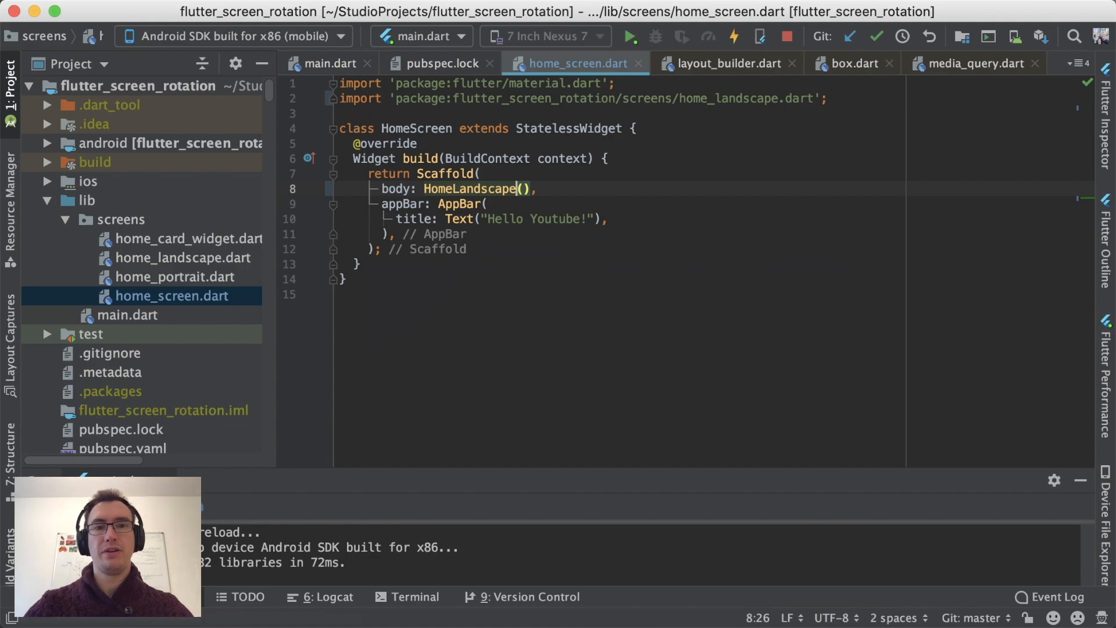
Replace HomeLandscape() with MediaQuery.of(context).orientation and open the orientation getter's source
{"action": "double_click", "coordinate": [470, 189]}
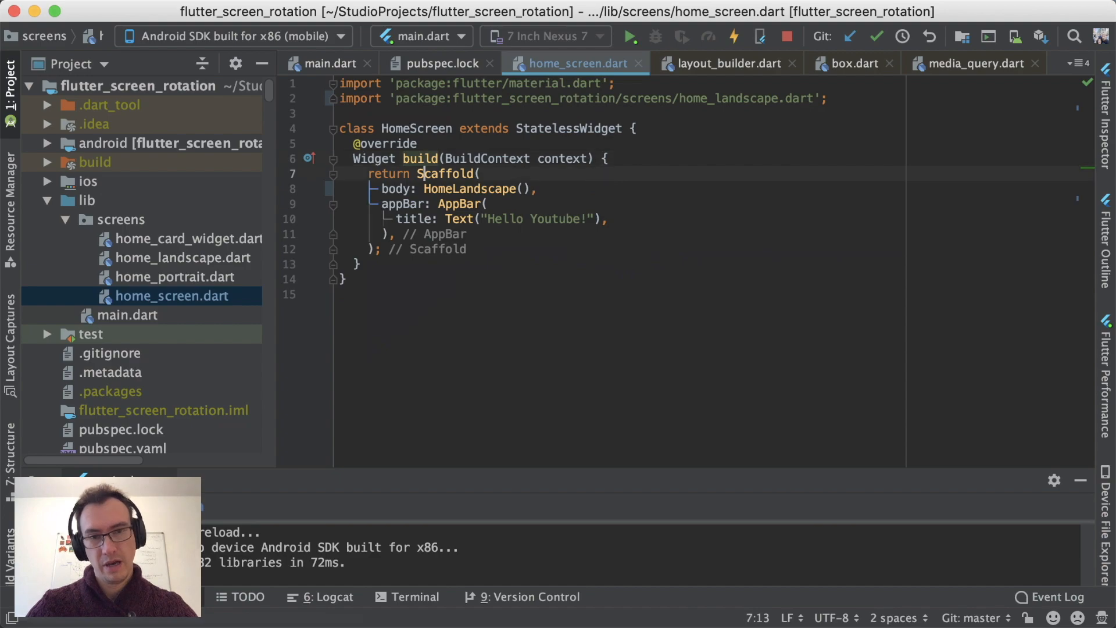
{"action": "double_click", "coordinate": [469, 189]}
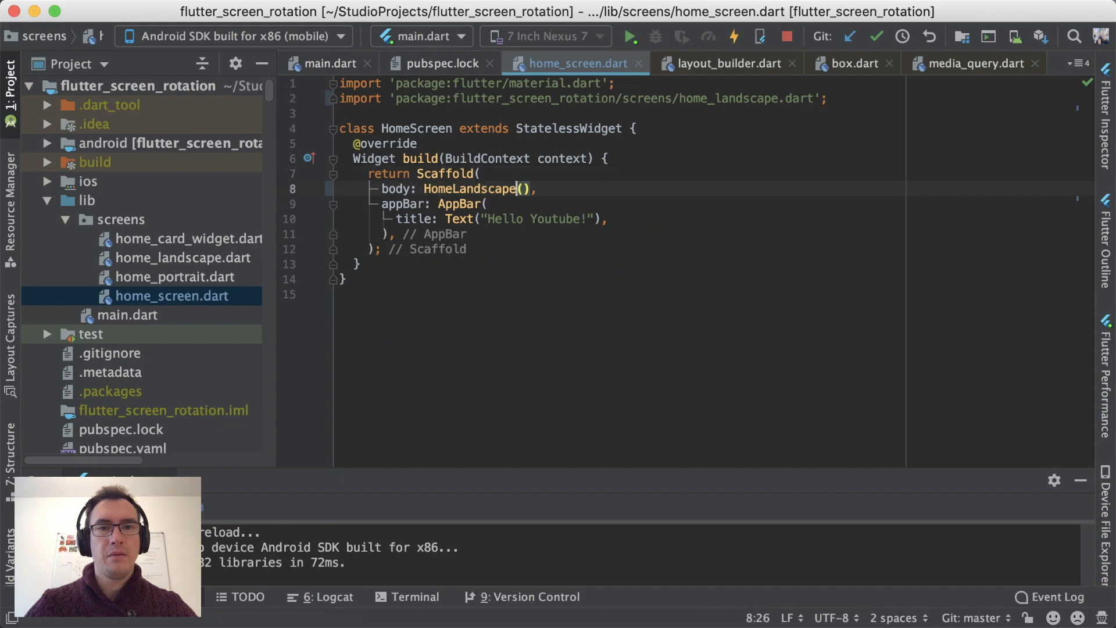
{"action": "double_click", "coordinate": [470, 189]}
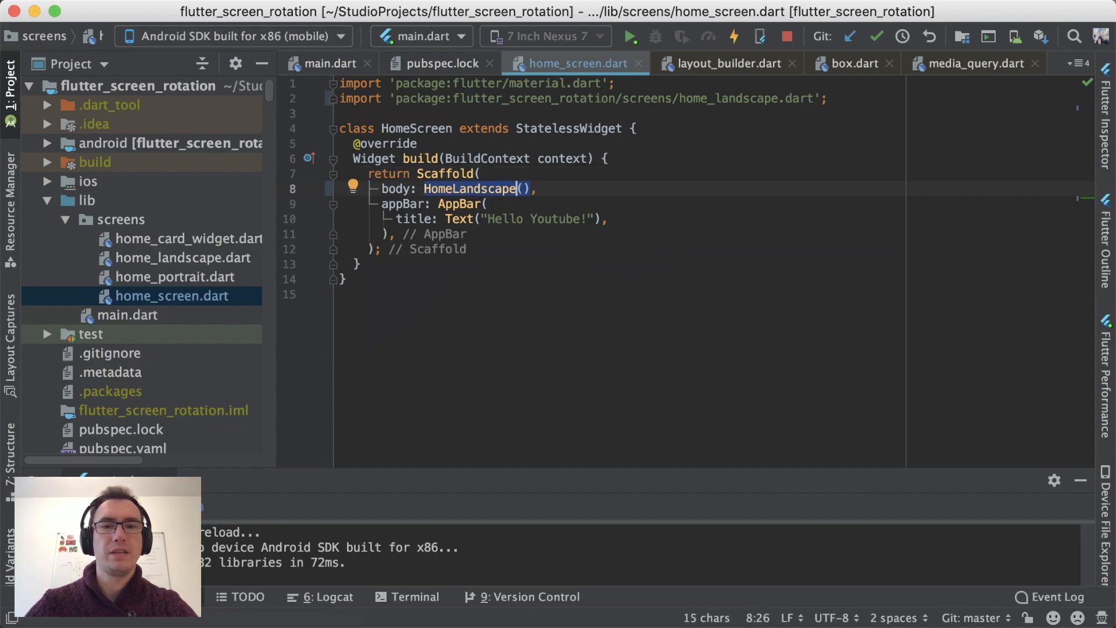
{"action": "type", "text": "MediaQuery.of(context),"}
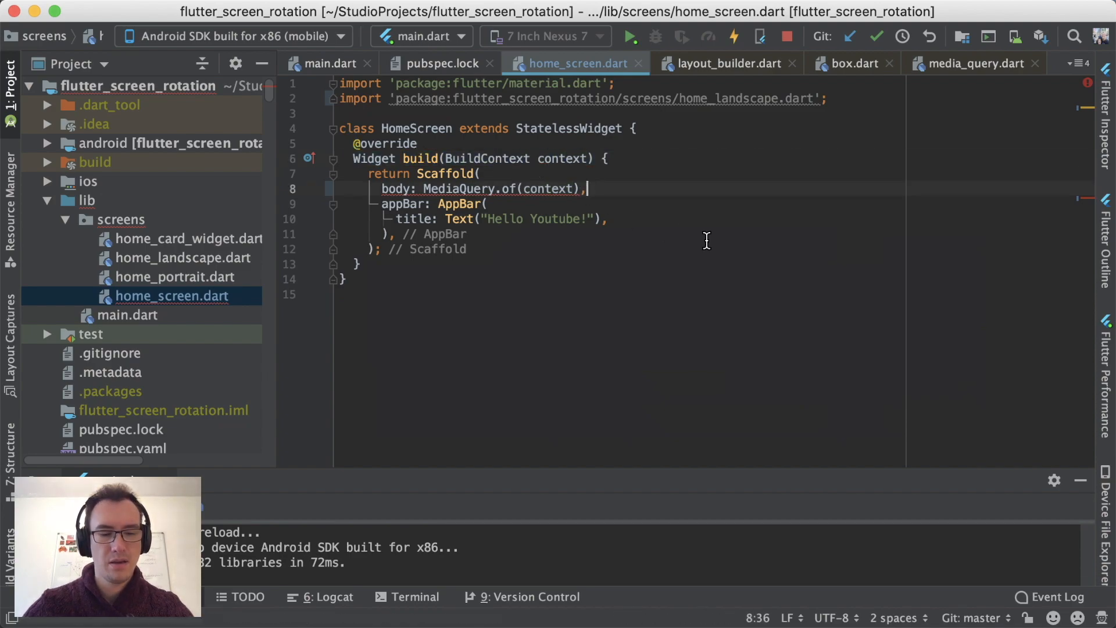
{"action": "type", "text": ".or"}
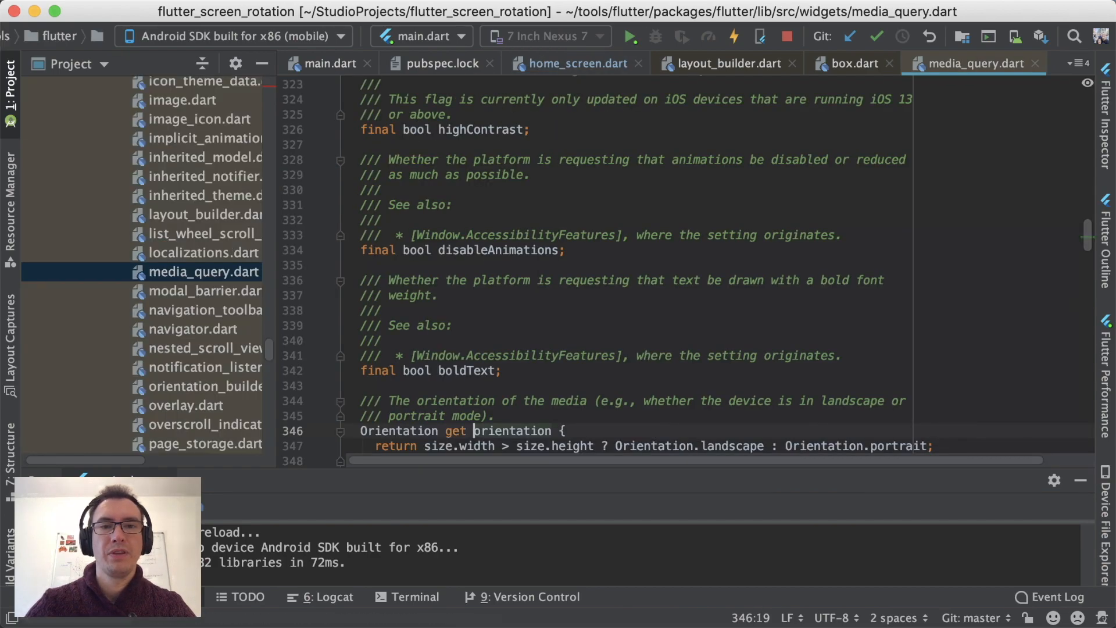
Jump to the Orientation enum and highlight its enum keyword and landscape value
{"action": "scroll", "scroll_direction": "down", "scroll_amount": 3}
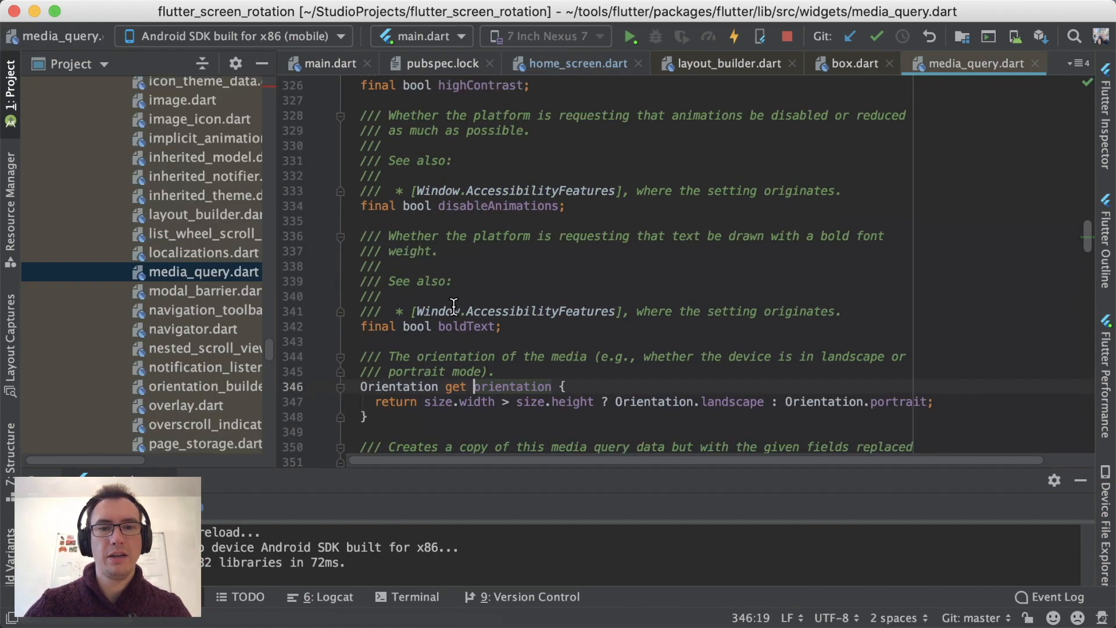
{"action": "scroll", "scroll_direction": "down", "scroll_amount": 3}
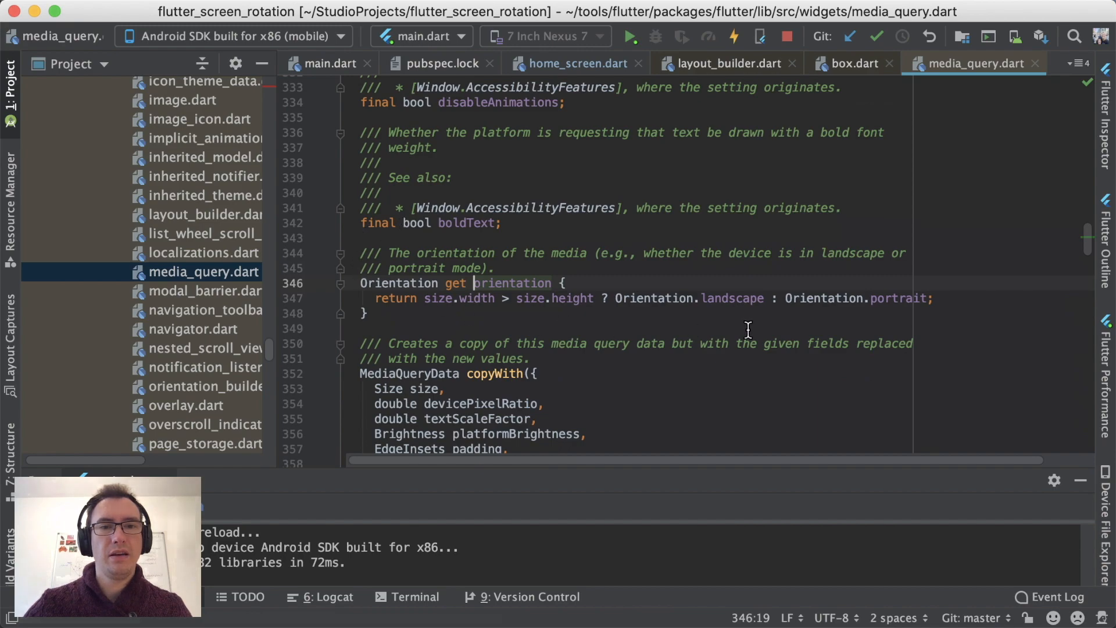
{"action": "mouse_move", "coordinate": [853, 244]}
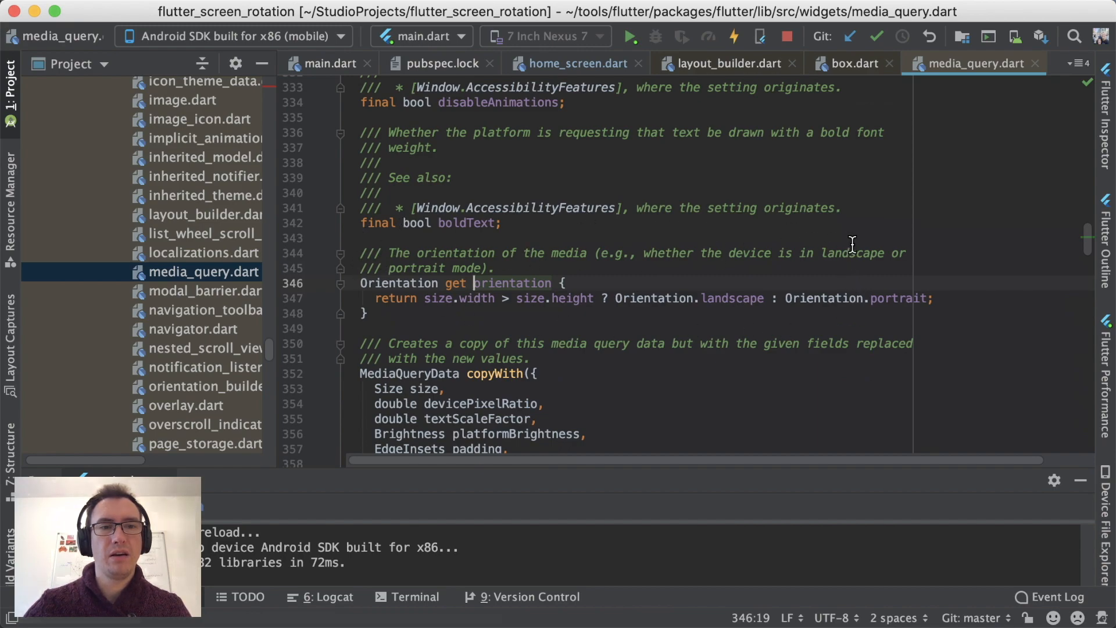
{"action": "left_click", "coordinate": [416, 283]}
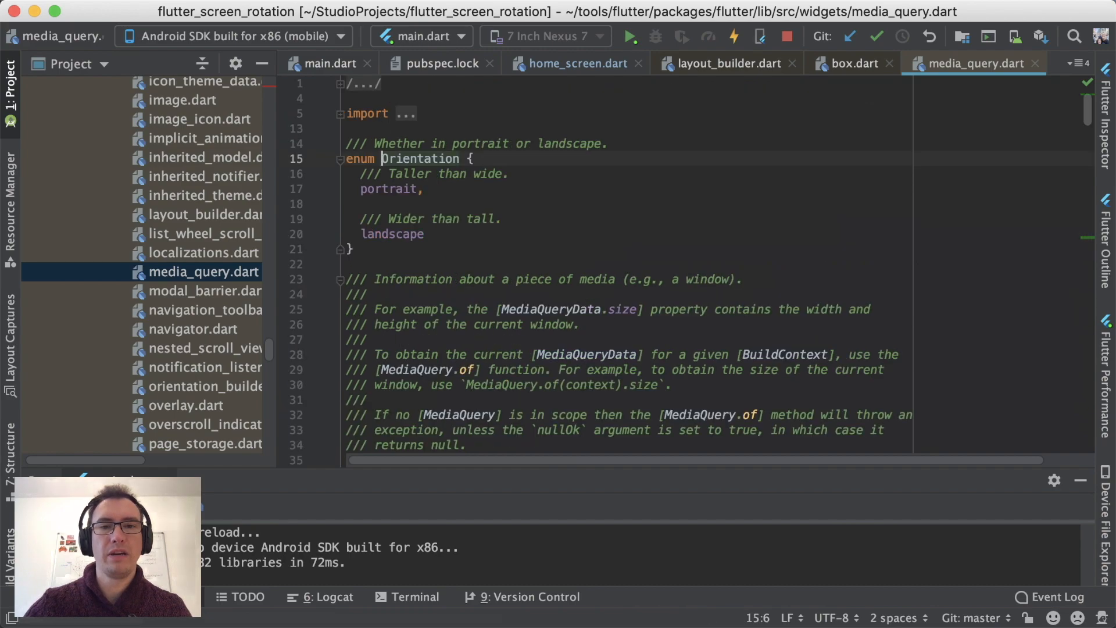
{"action": "double_click", "coordinate": [359, 158]}
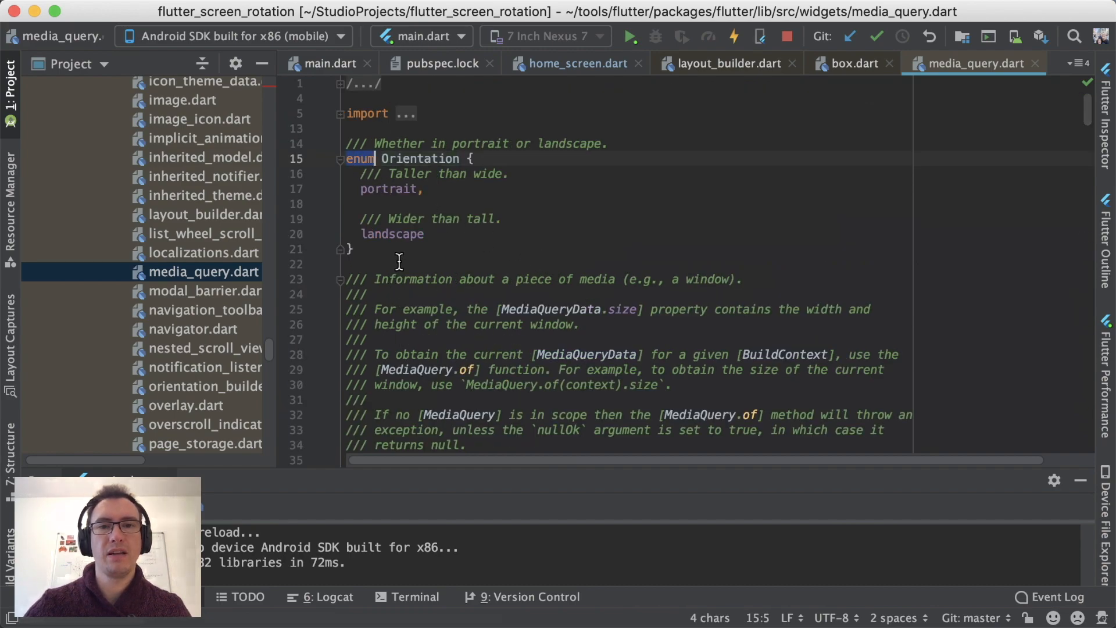
{"action": "double_click", "coordinate": [391, 233]}
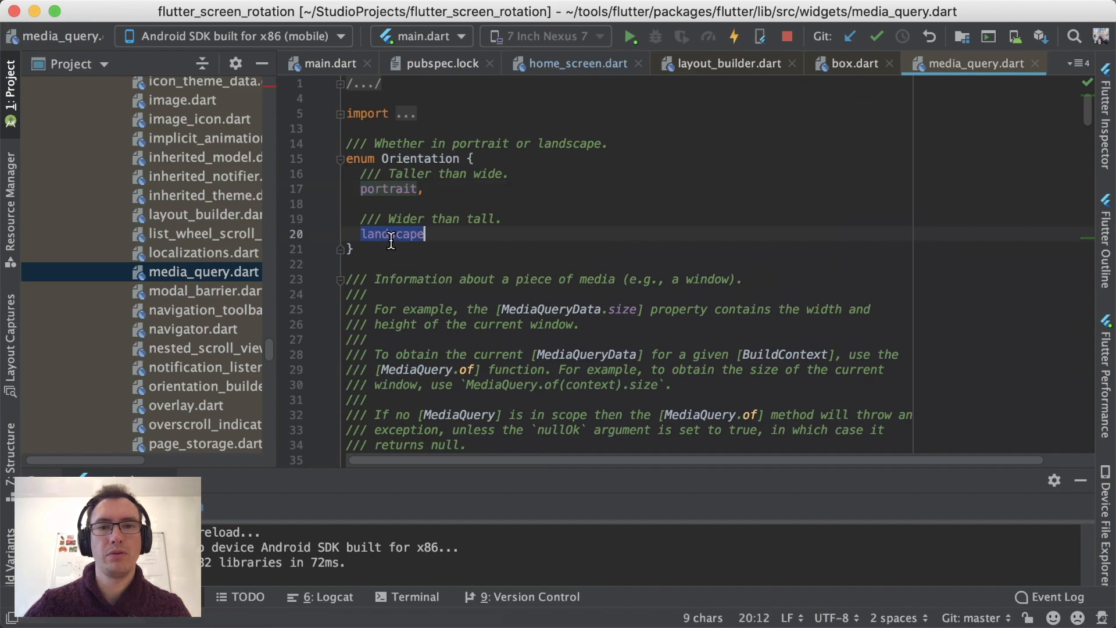
{"action": "left_click", "coordinate": [575, 63]}
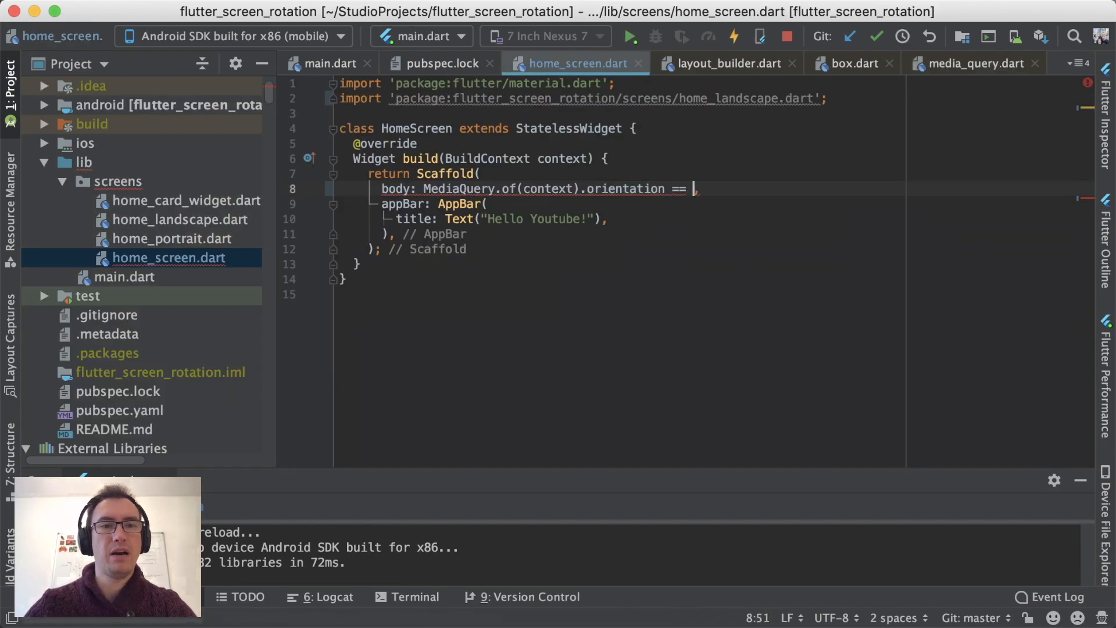
Type the body ternary Orientation.portrait ? HomePortrait() : Home… in home_screen.dart
{"action": "type", "text": "Orientation."}
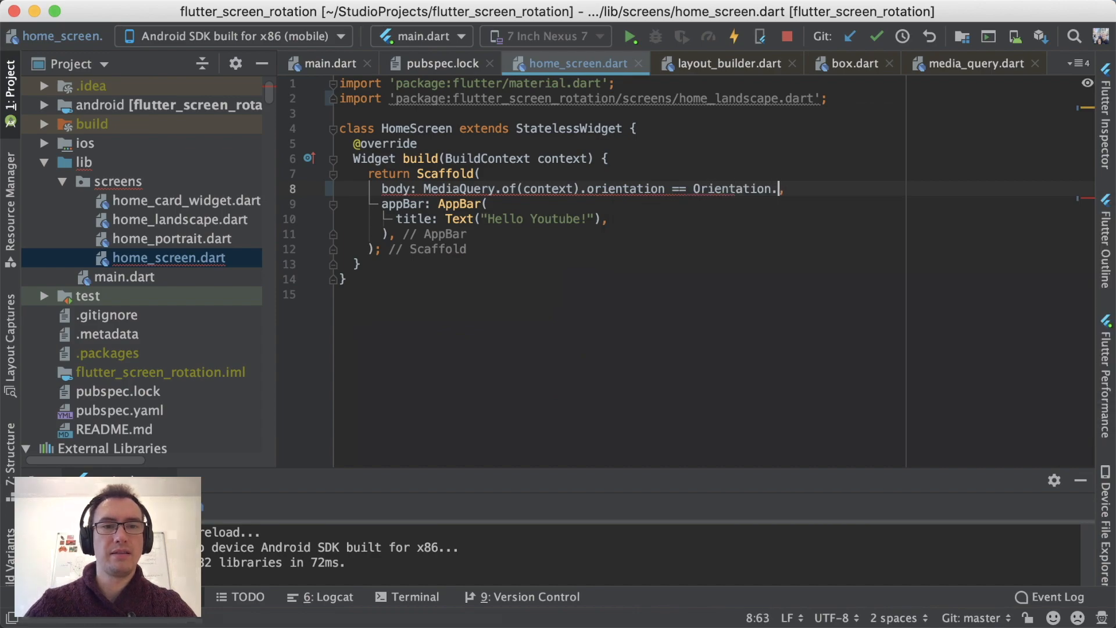
{"action": "type", "text": "portrait ?"}
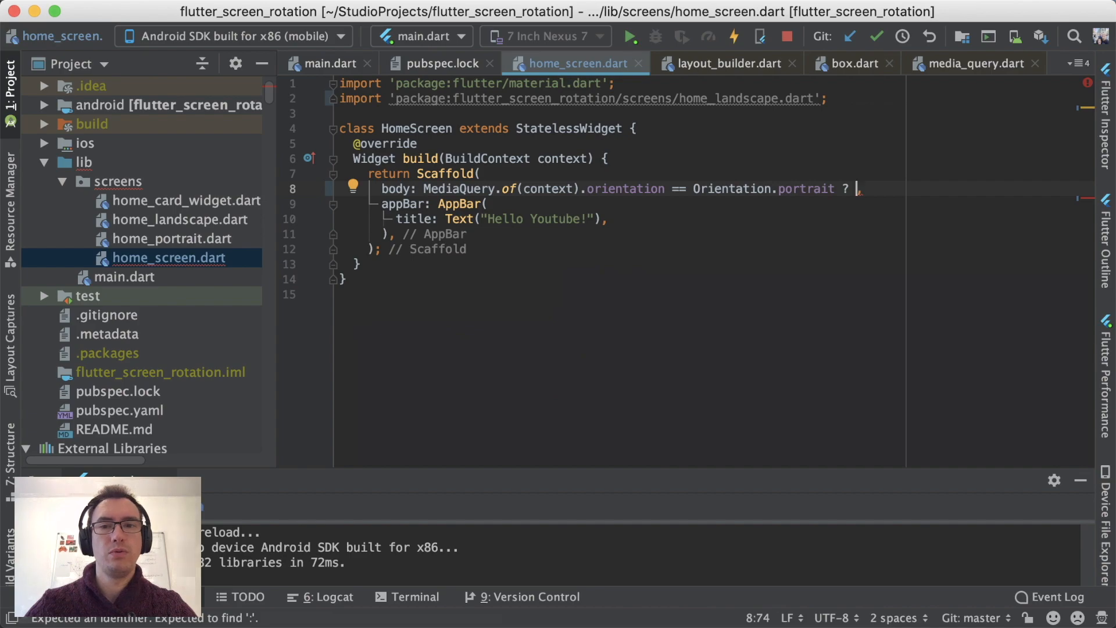
{"action": "type", "text": "HomePortrait()"}
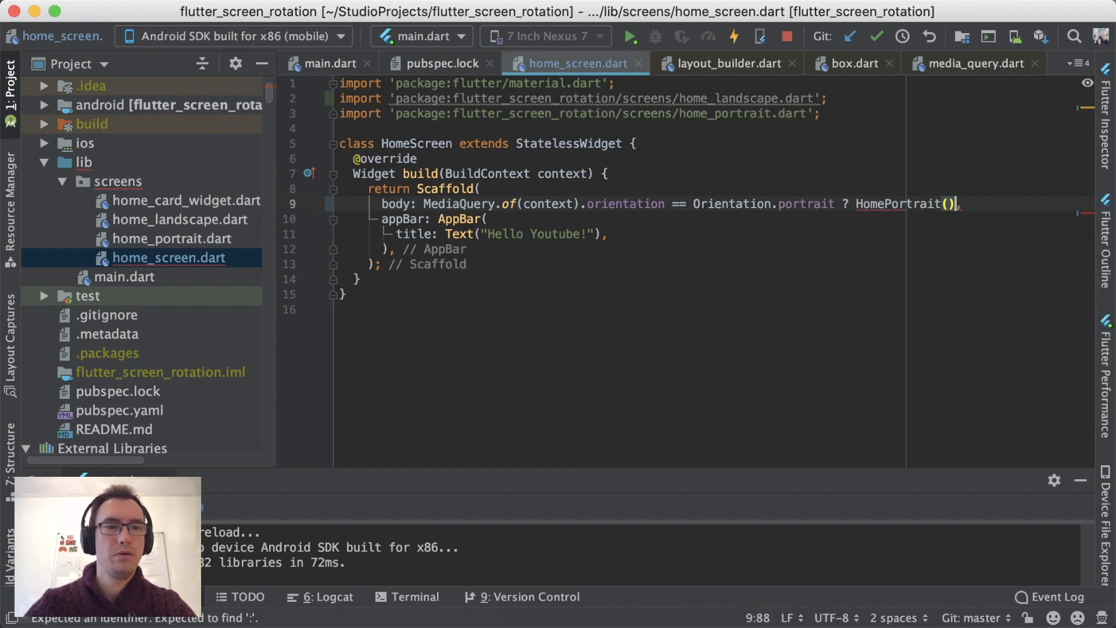
{"action": "type", "text": ": Home"}
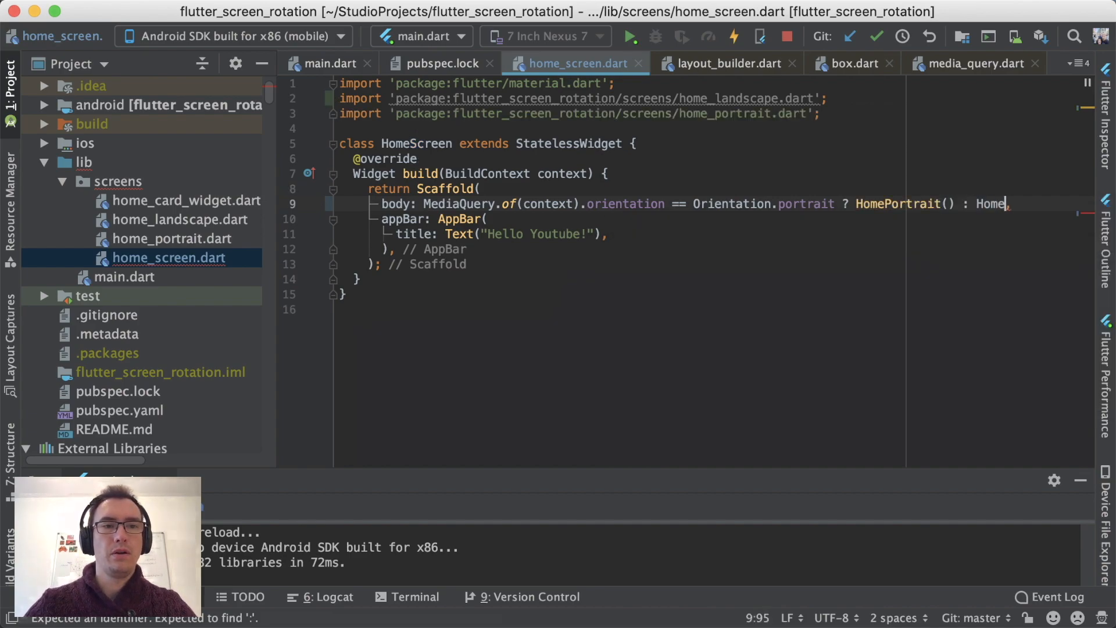
{"action": "type", "text": "Home"}
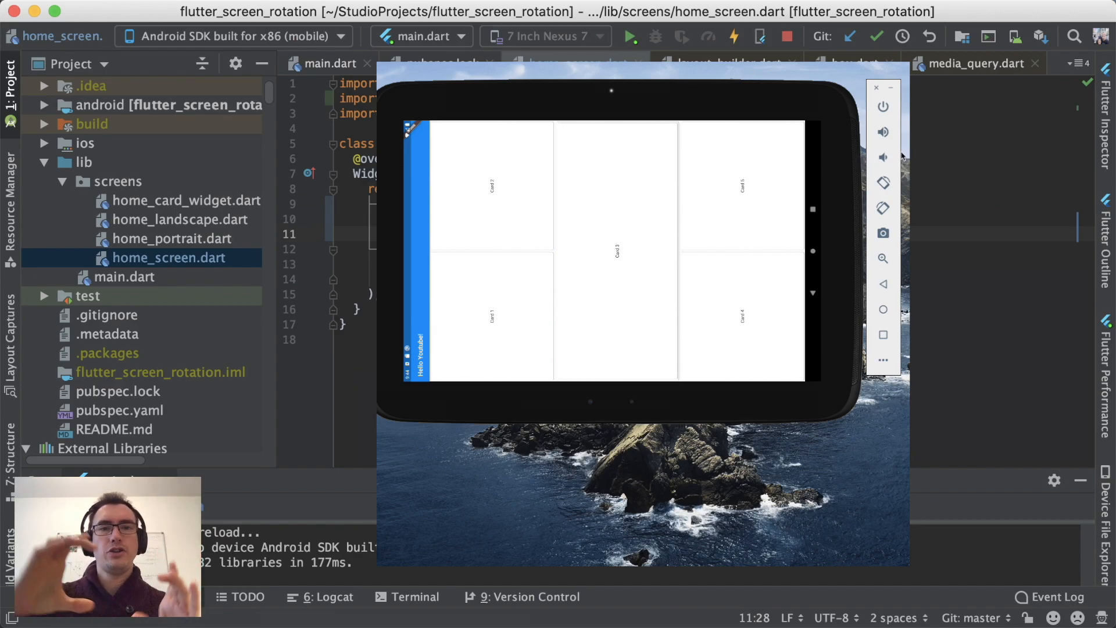
Rotate the tablet emulator between landscape and portrait to compare the five-card layouts
{"action": "left_click", "coordinate": [882, 183]}
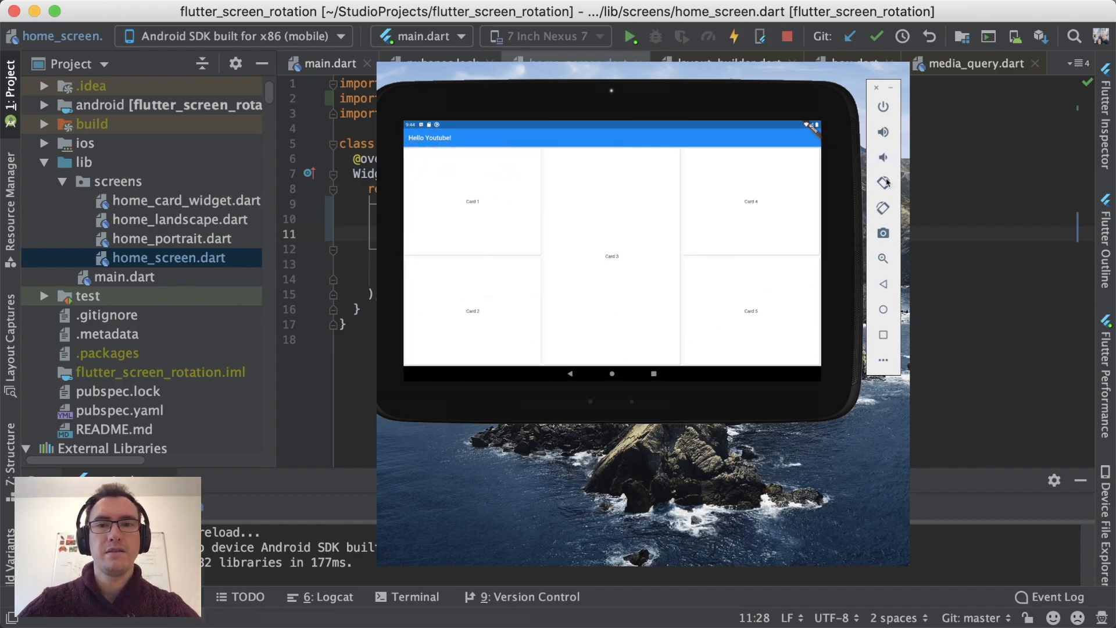
{"action": "left_click", "coordinate": [883, 182]}
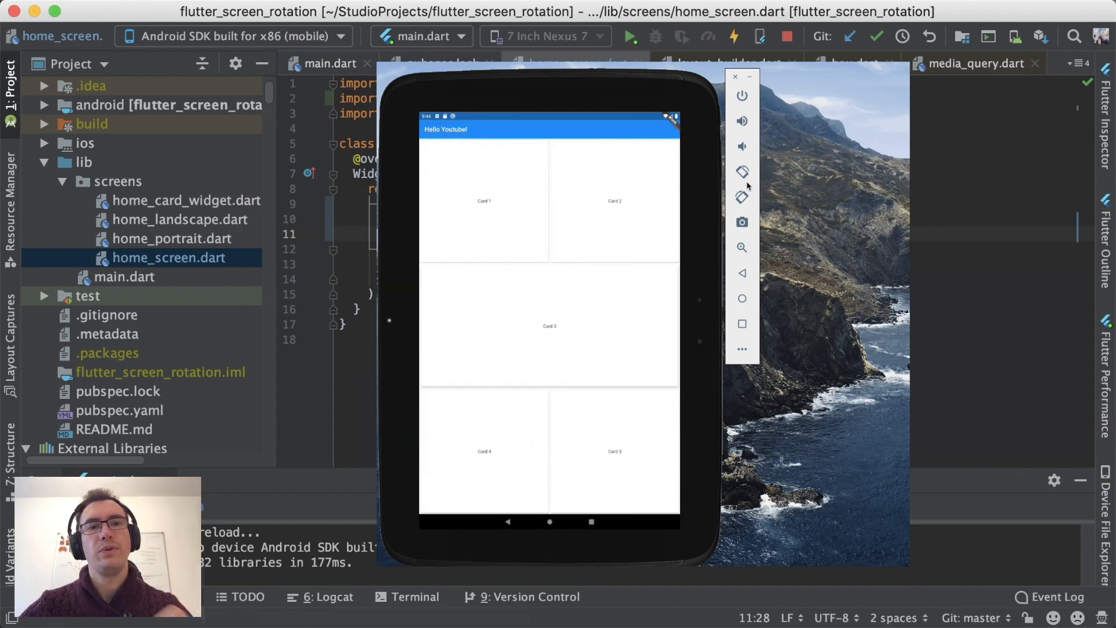
{"action": "left_click", "coordinate": [735, 76]}
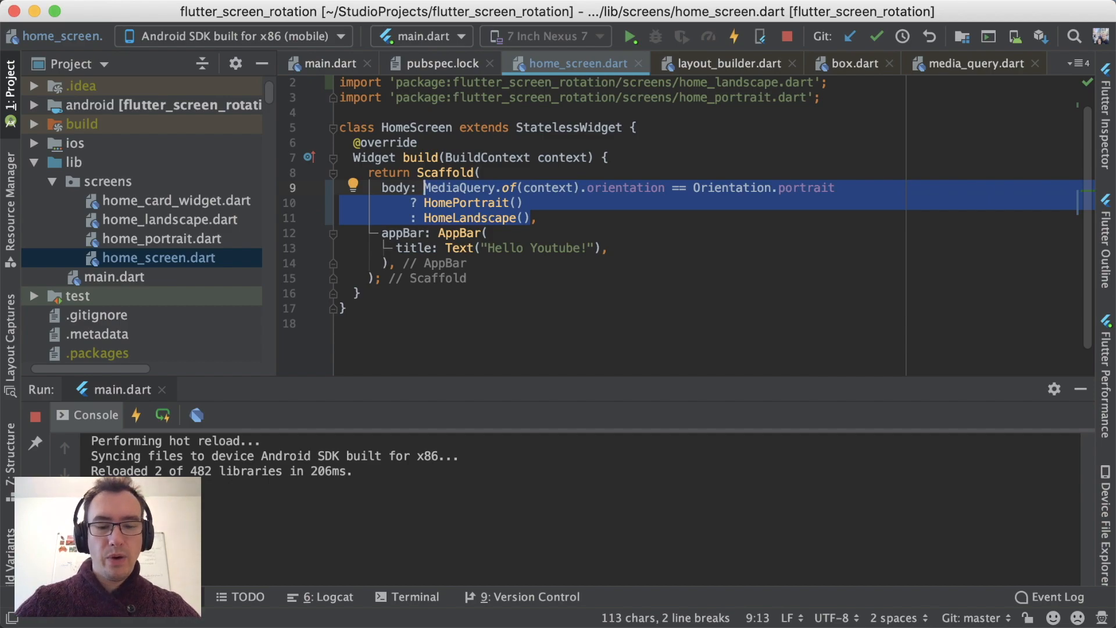
Replace the ternary with LayoutBuilder(builder: (context, constraints) { return Hom… })
{"action": "type", "text": "LayoutBuilder("}
{"action": "type", "text": "builder: (),"}
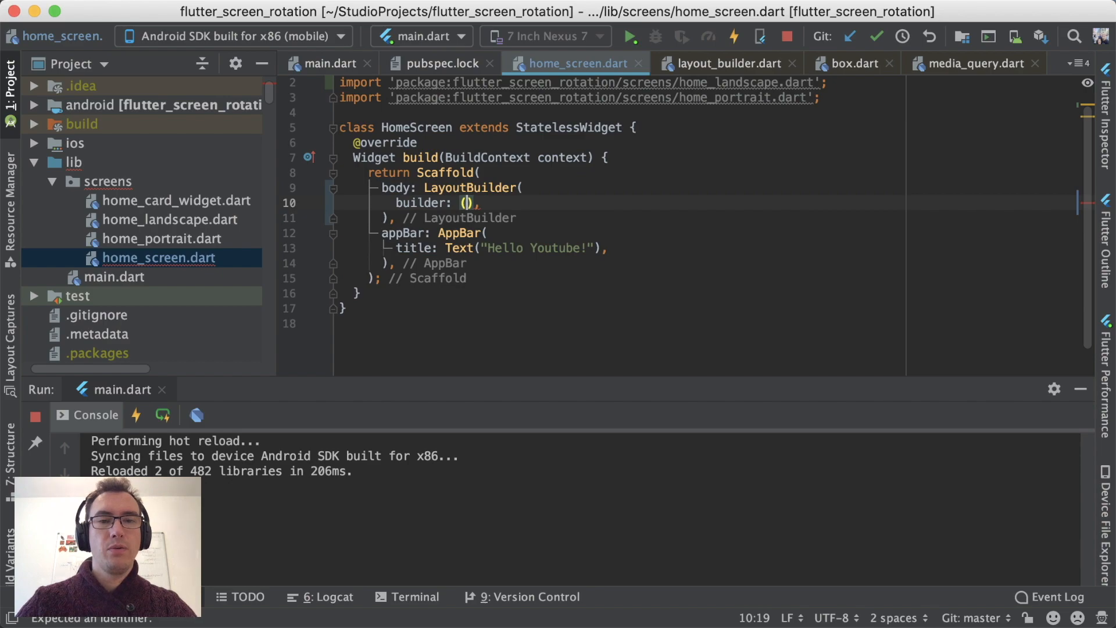
{"action": "type", "text": "context,"}
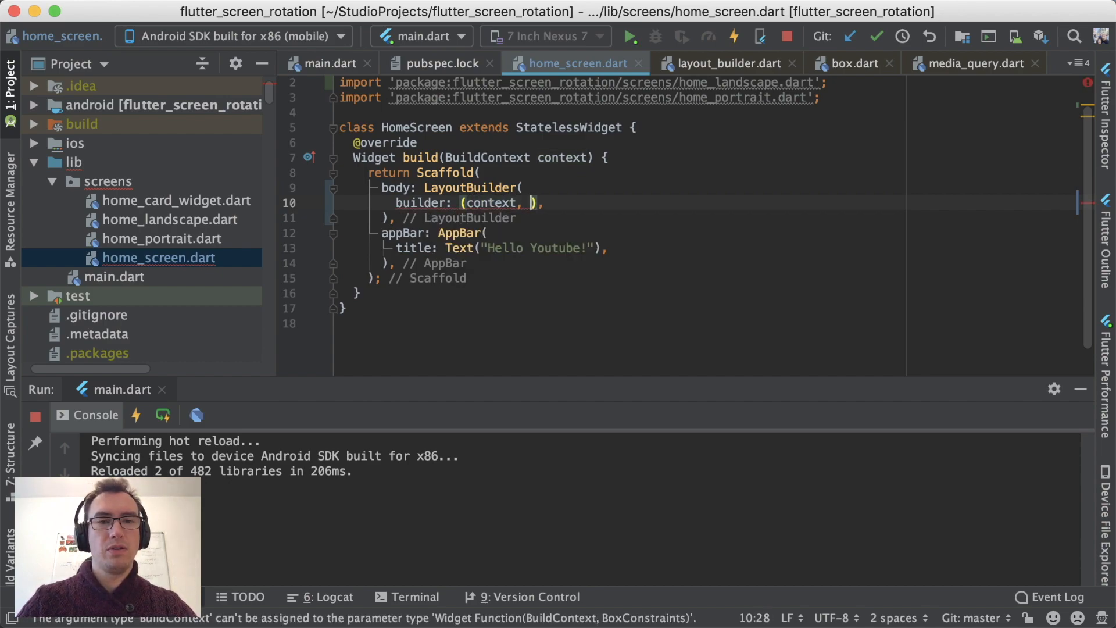
{"action": "type", "text": "constraints"}
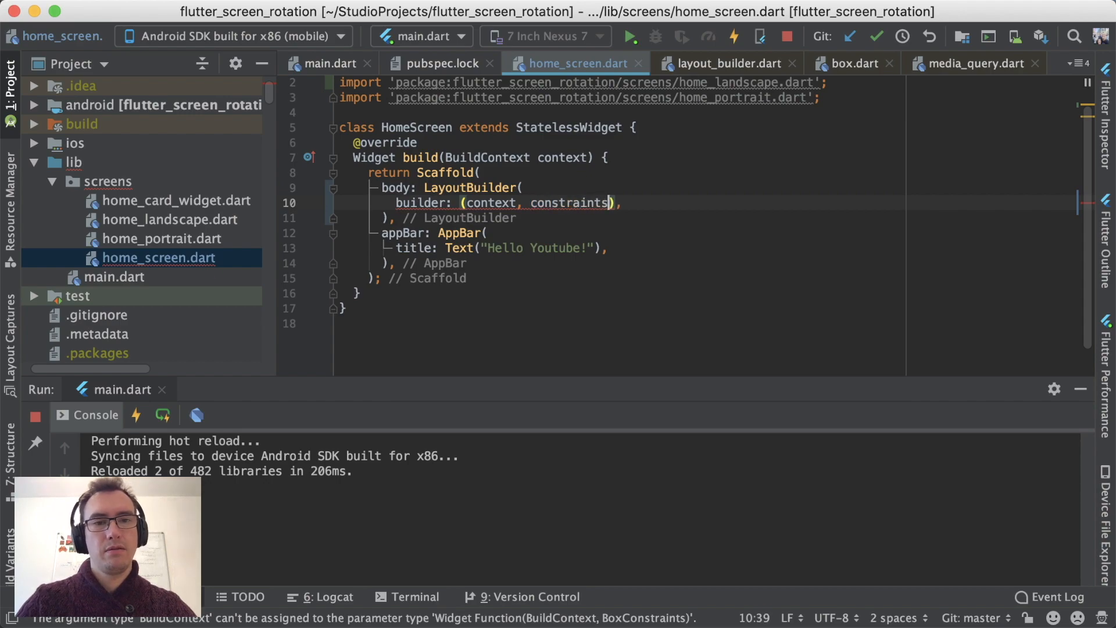
{"action": "type", "text": "{}"}
{"action": "type", "text": "return"}
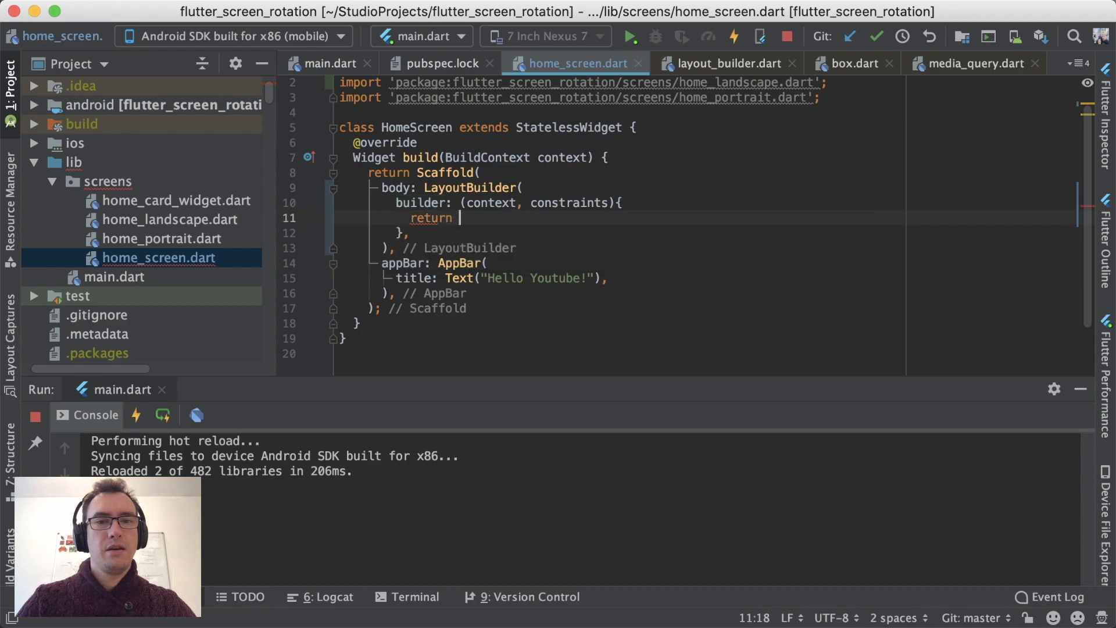
{"action": "type", "text": "HomePortrait();"}
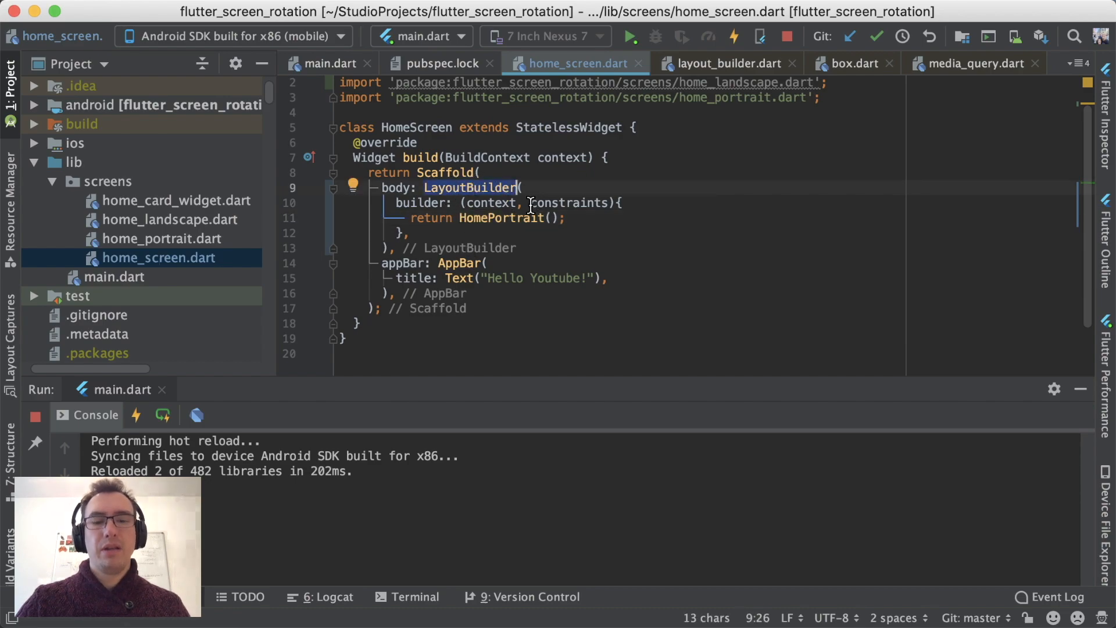
{"action": "mouse_move", "coordinate": [477, 189]}
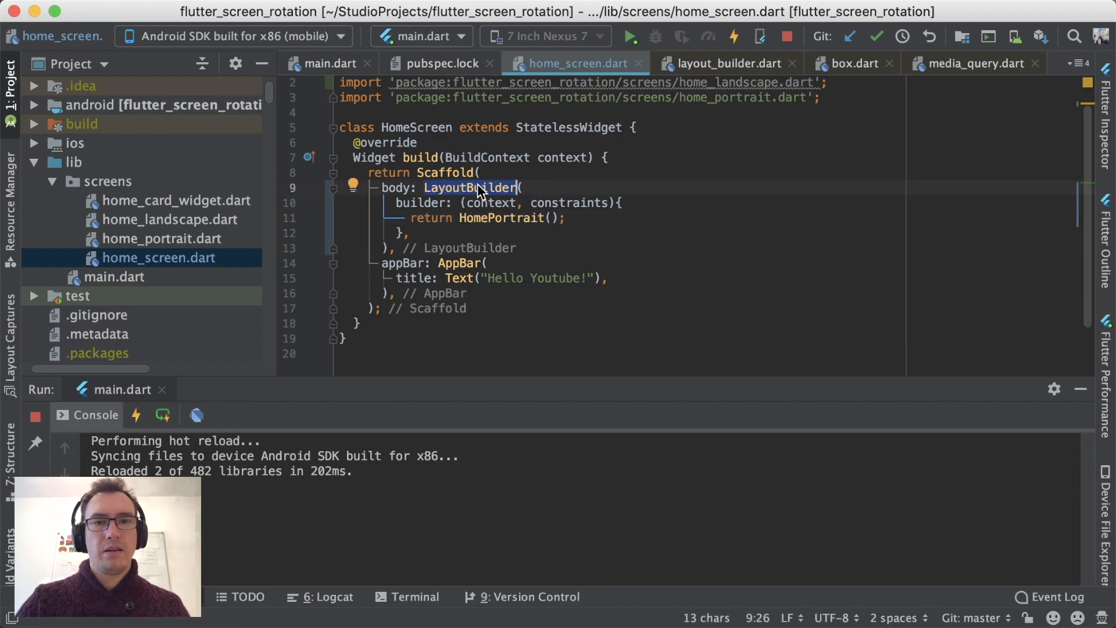
Open LayoutBuilder's source, browse its docs, and reach the LayoutWidgetBuilder typedef
{"action": "left_click", "coordinate": [469, 187]}
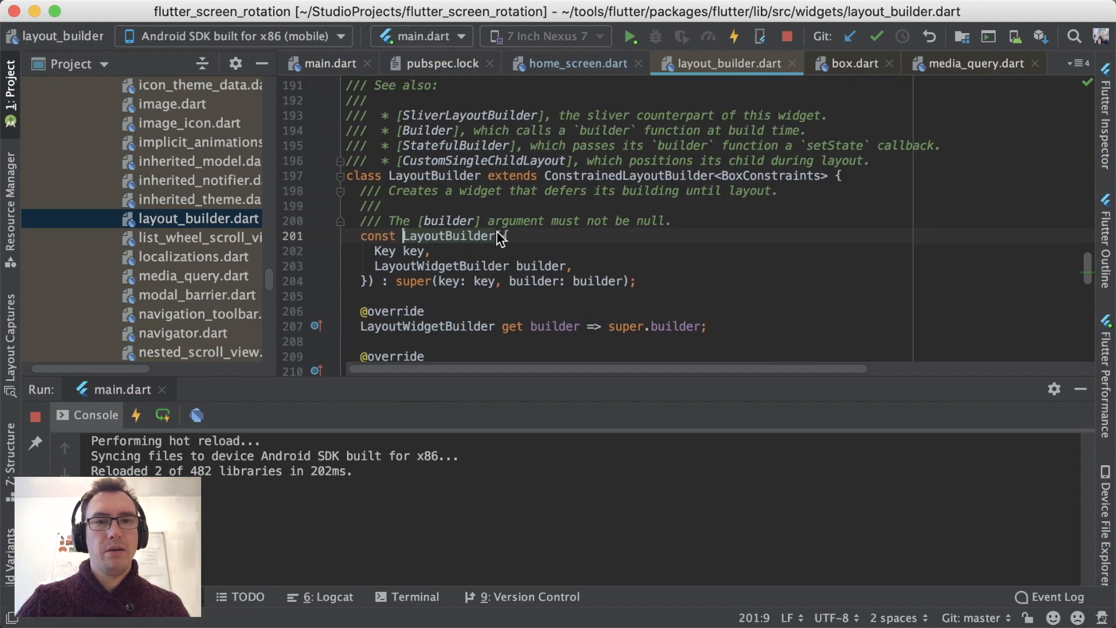
{"action": "scroll", "scroll_direction": "up", "scroll_amount": 3}
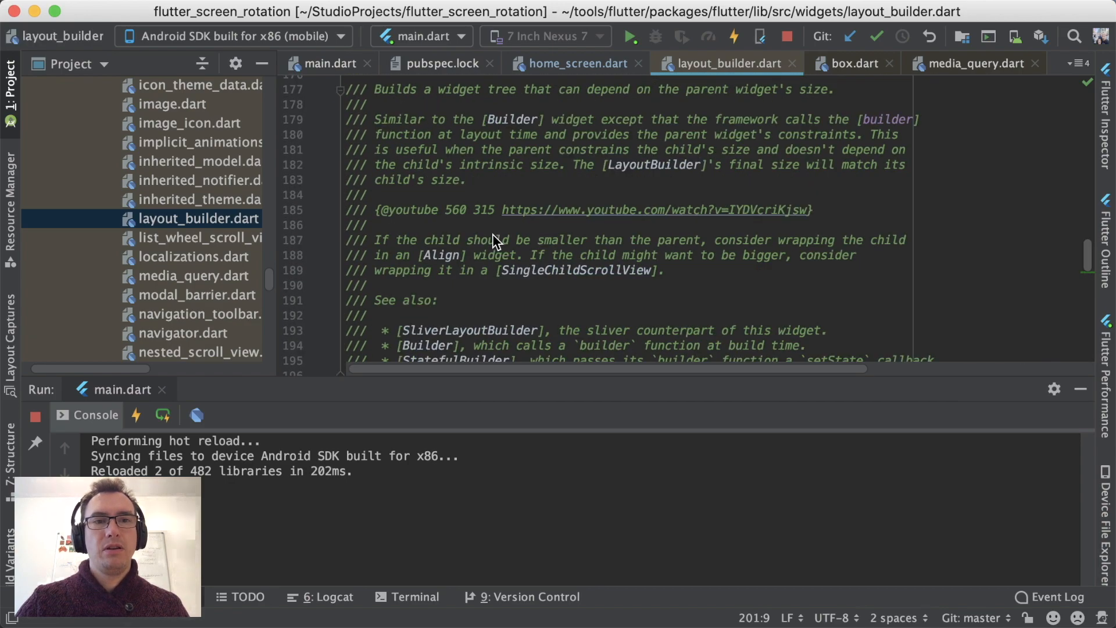
{"action": "scroll", "scroll_direction": "up", "scroll_amount": 3}
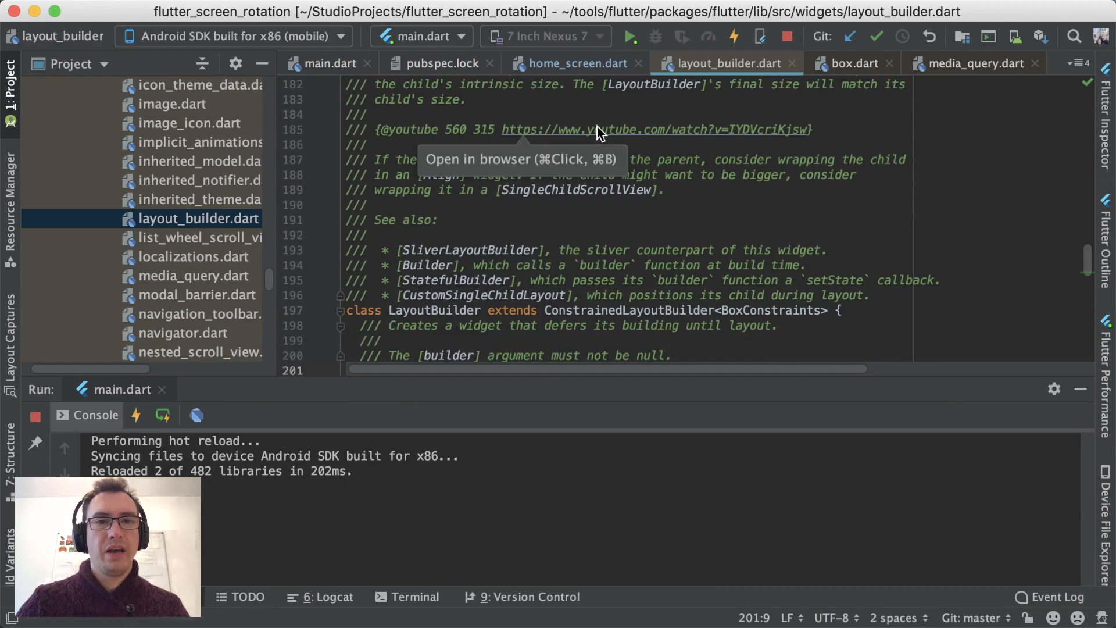
{"action": "mouse_move", "coordinate": [723, 135]}
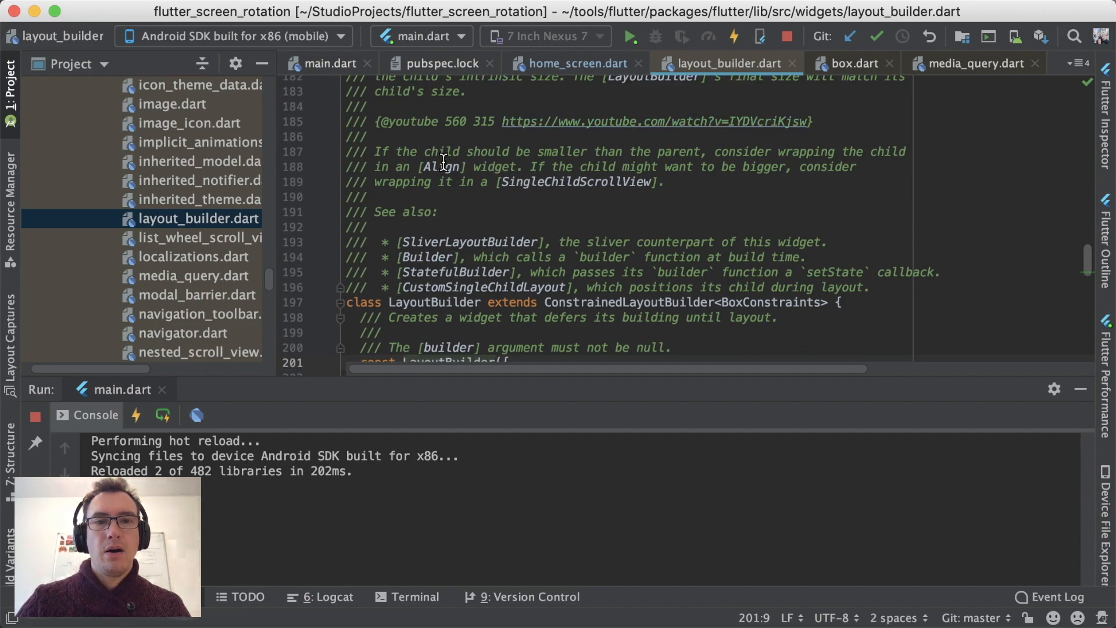
{"action": "scroll", "scroll_direction": "down", "scroll_amount": 3}
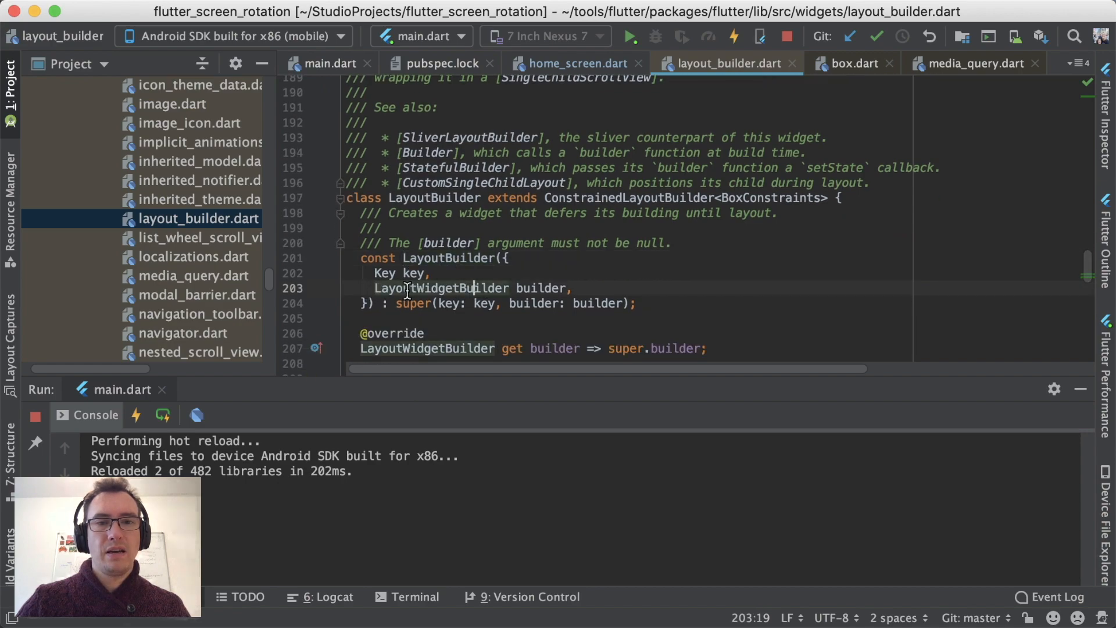
{"action": "double_click", "coordinate": [441, 288]}
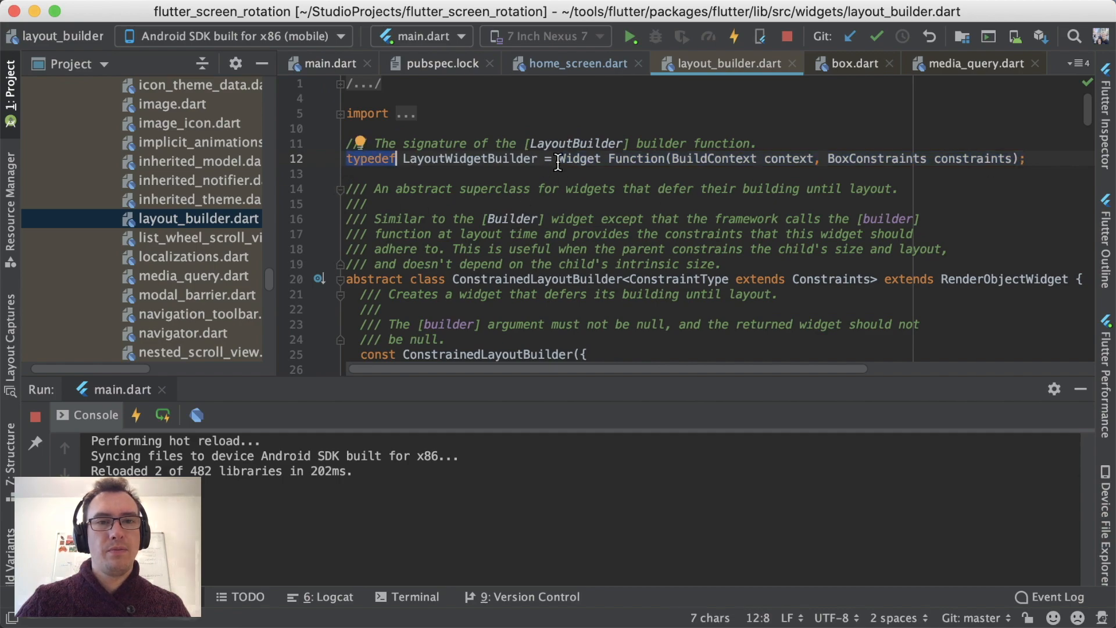
Highlight the LayoutWidgetBuilder signature and its BuildContext and BoxConstraints parameters
{"action": "double_click", "coordinate": [470, 158]}
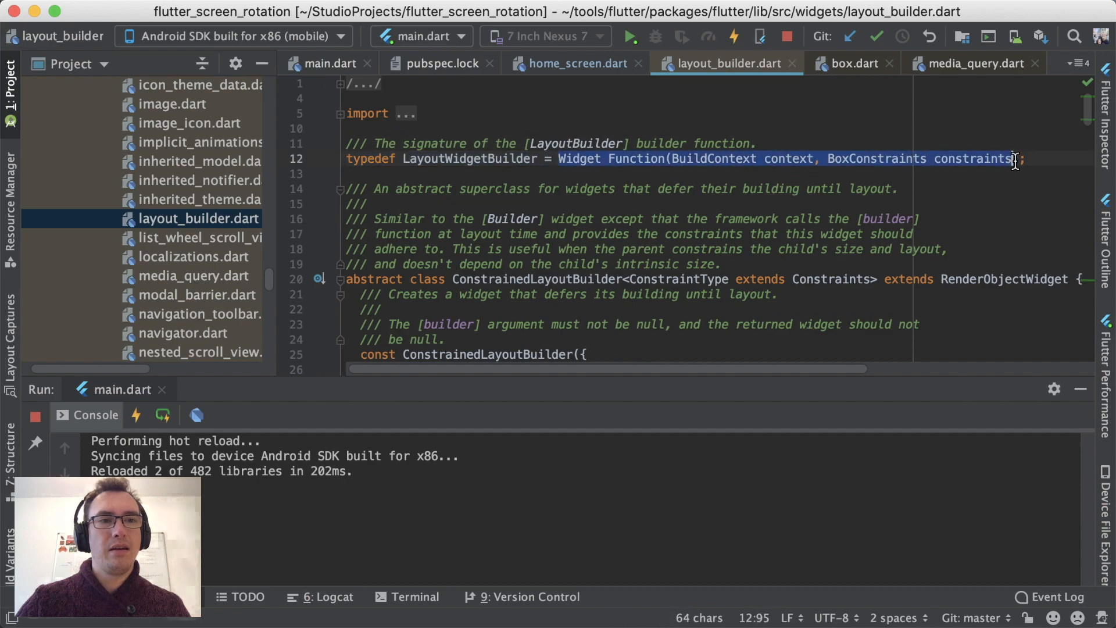
{"action": "double_click", "coordinate": [579, 158]}
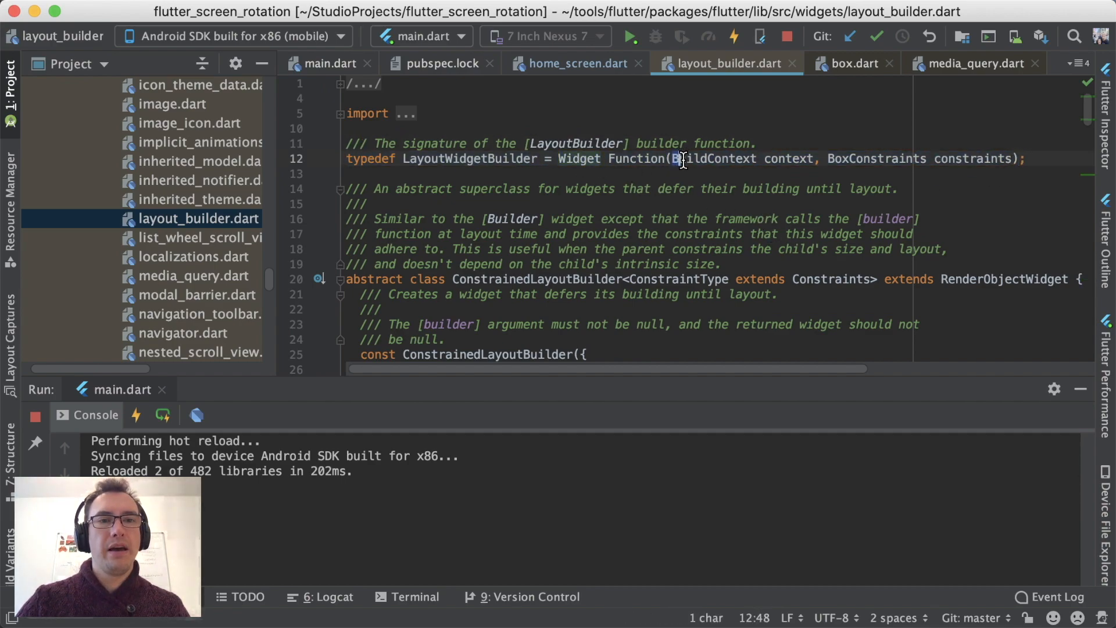
{"action": "double_click", "coordinate": [719, 158]}
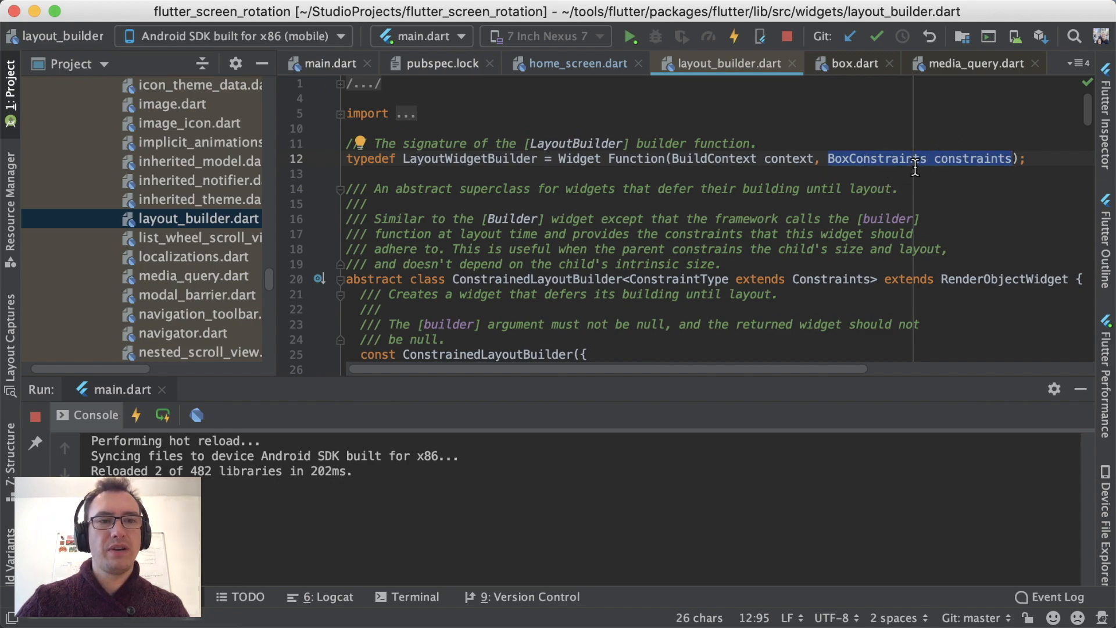
{"action": "mouse_move", "coordinate": [769, 121]}
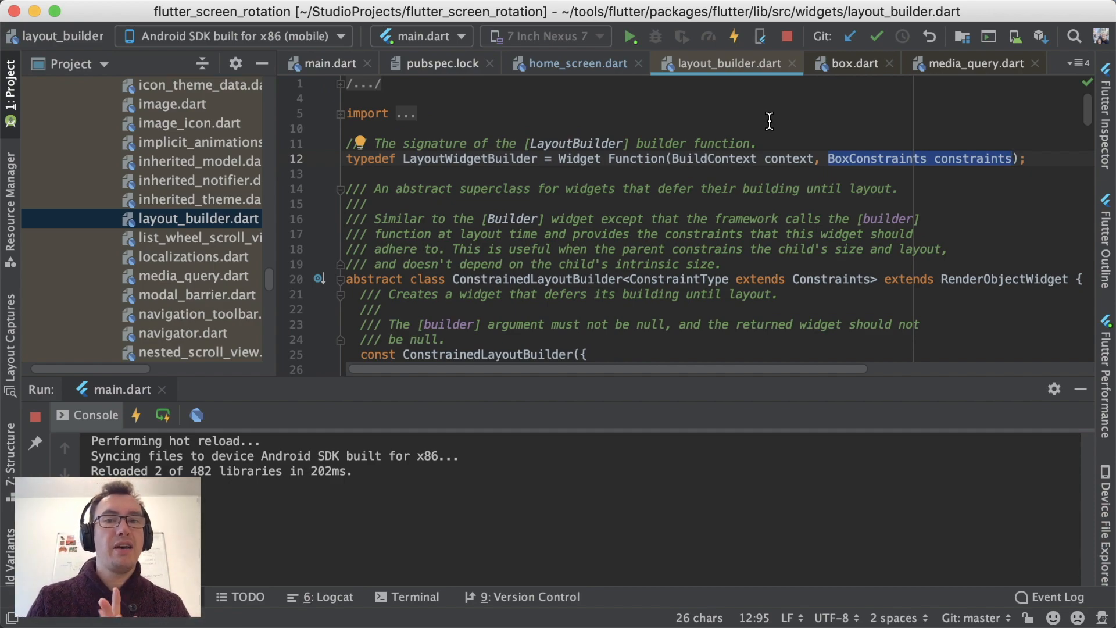
{"action": "mouse_move", "coordinate": [793, 68]}
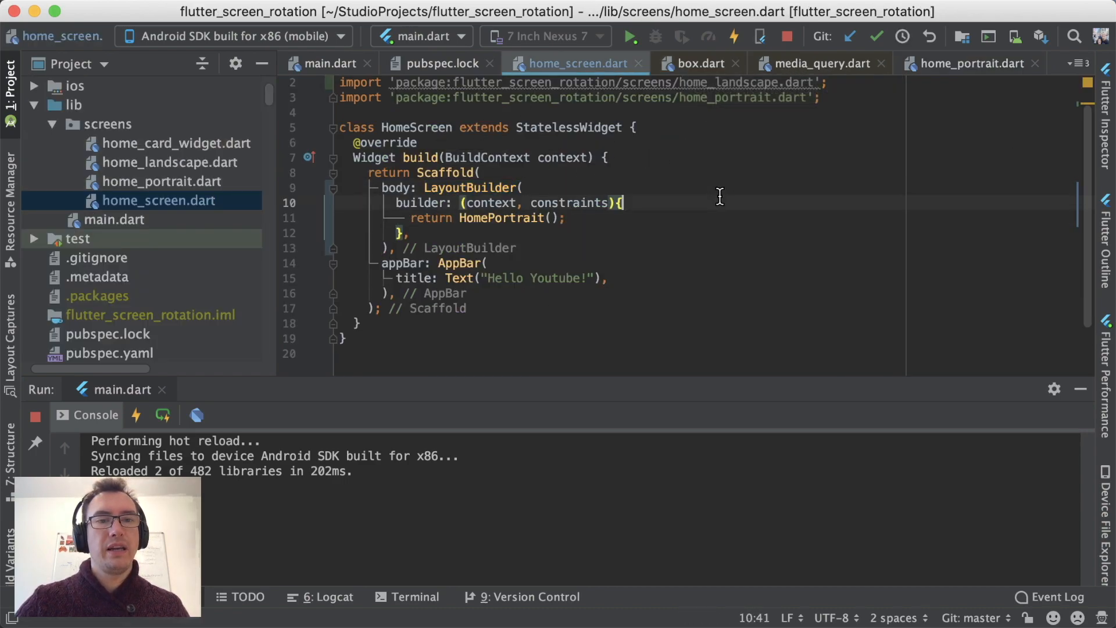
Add print(constraints.maxHeight); inside the LayoutBuilder builder, logging heights 672.0 and 1152.0
{"action": "type", "text": "co"}
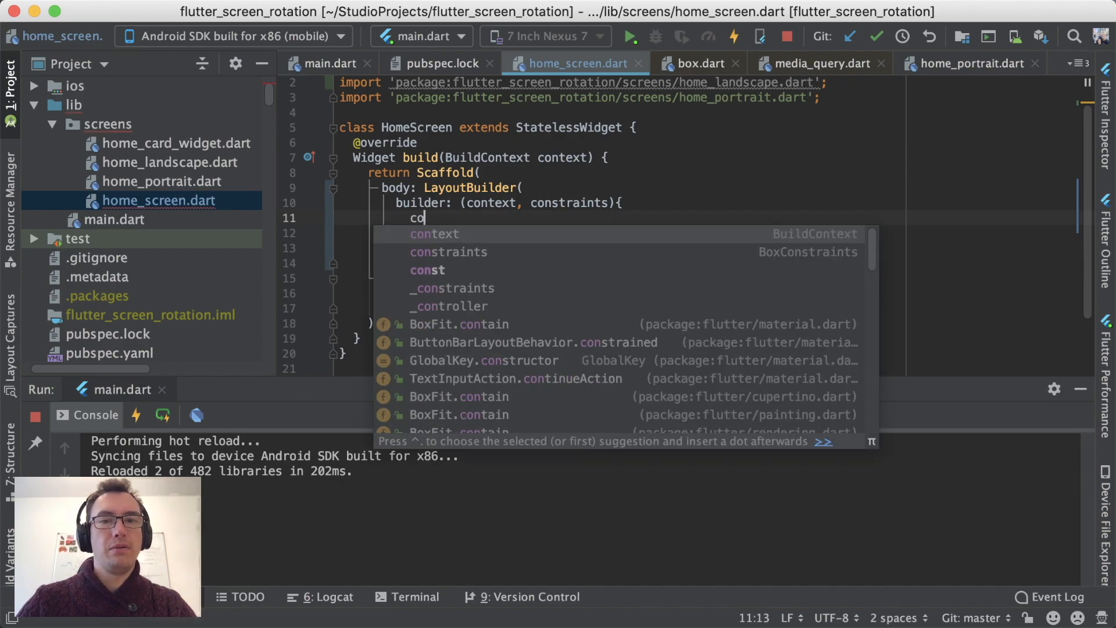
{"action": "type", "text": "print("}
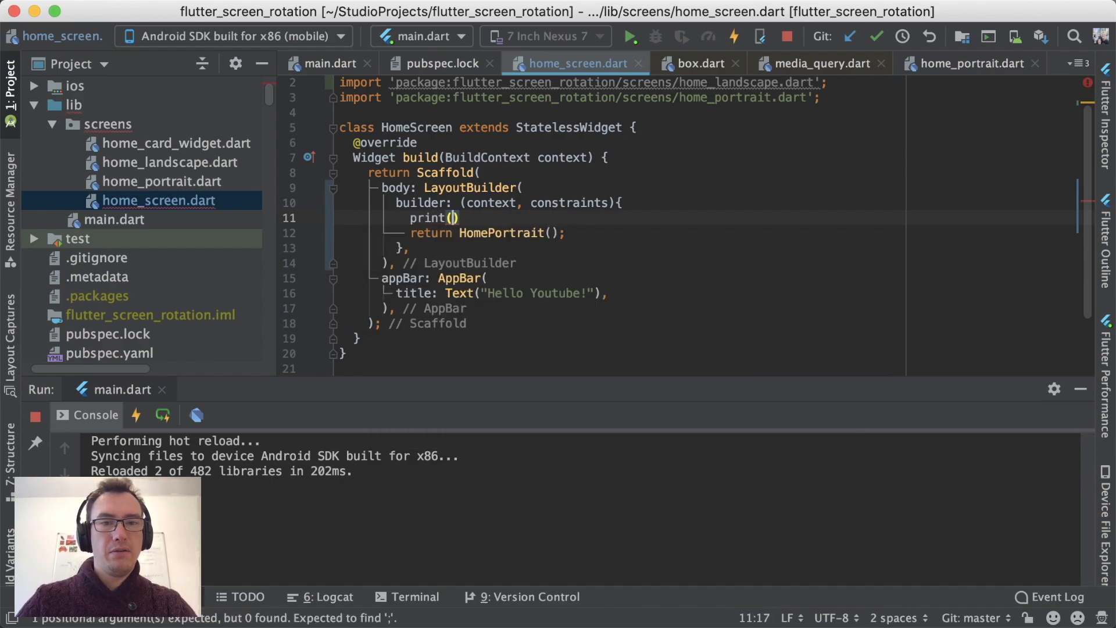
{"action": "type", "text": "constraints.maxHeight"}
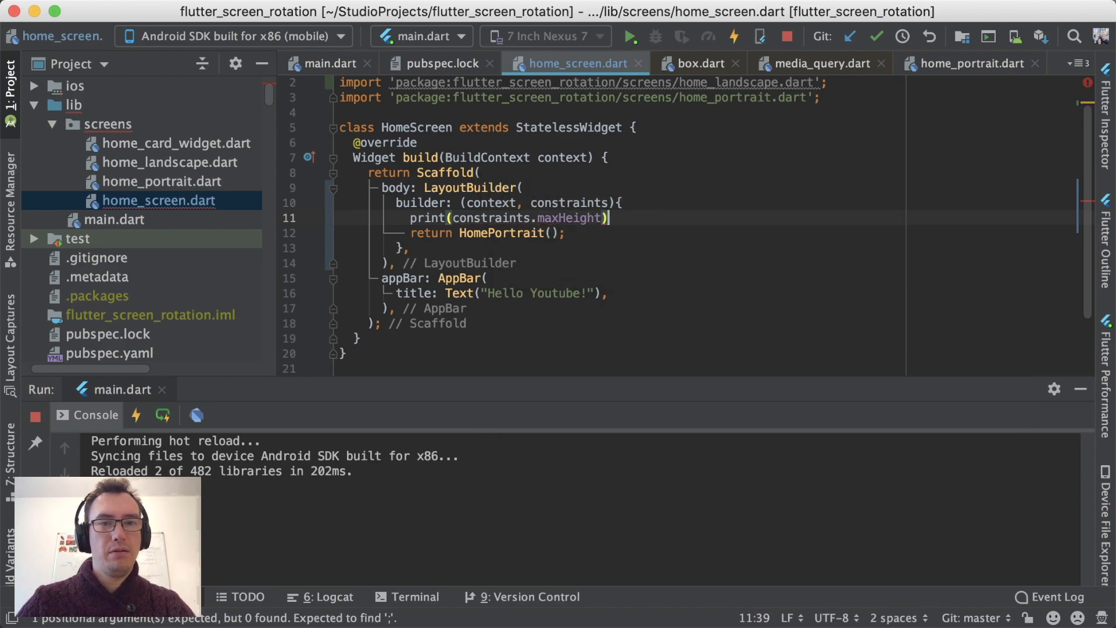
{"action": "type", "text": ";"}
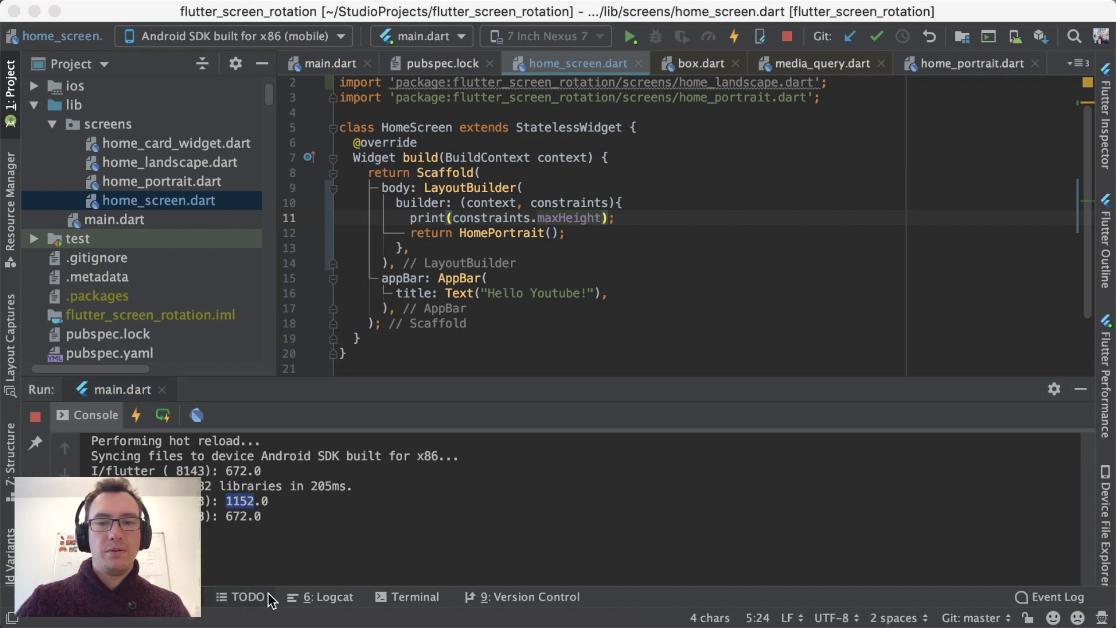
{"action": "left_click", "coordinate": [615, 218]}
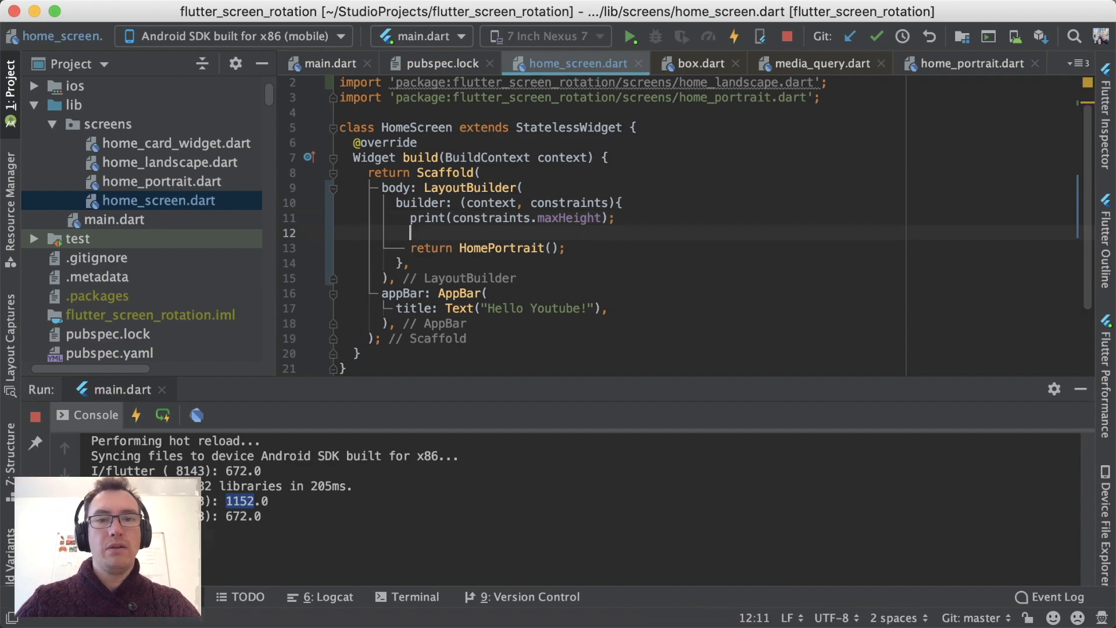
Write if (constraints.maxHeight < 600) return HomeLandscape(), else return HomePortrait()
{"action": "type", "text": "if(constraints.maxHeight <"}
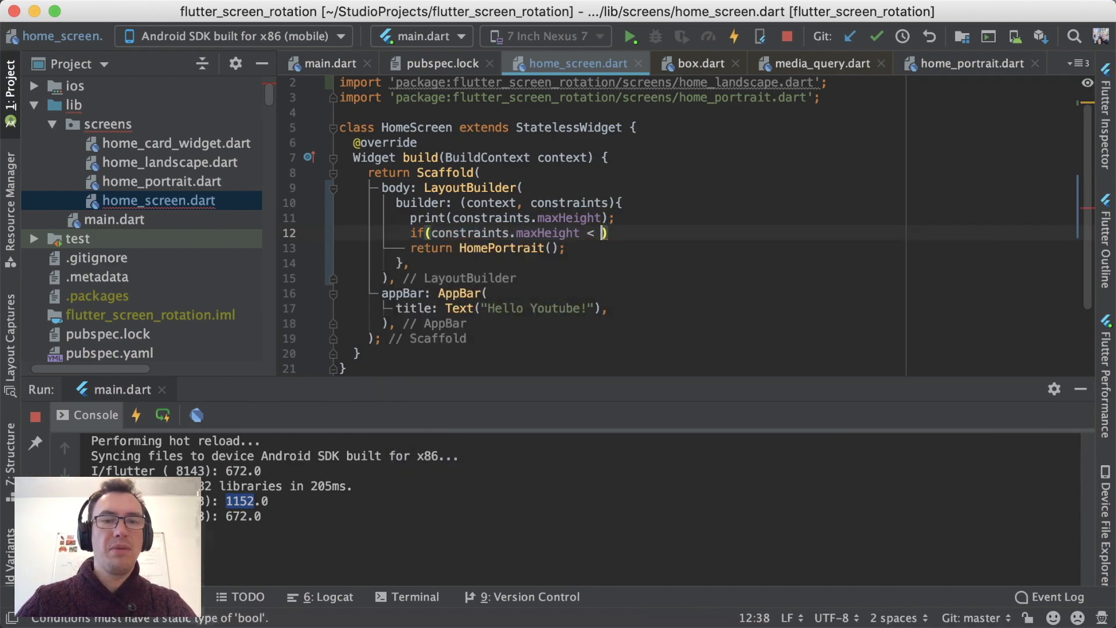
{"action": "type", "text": "600"}
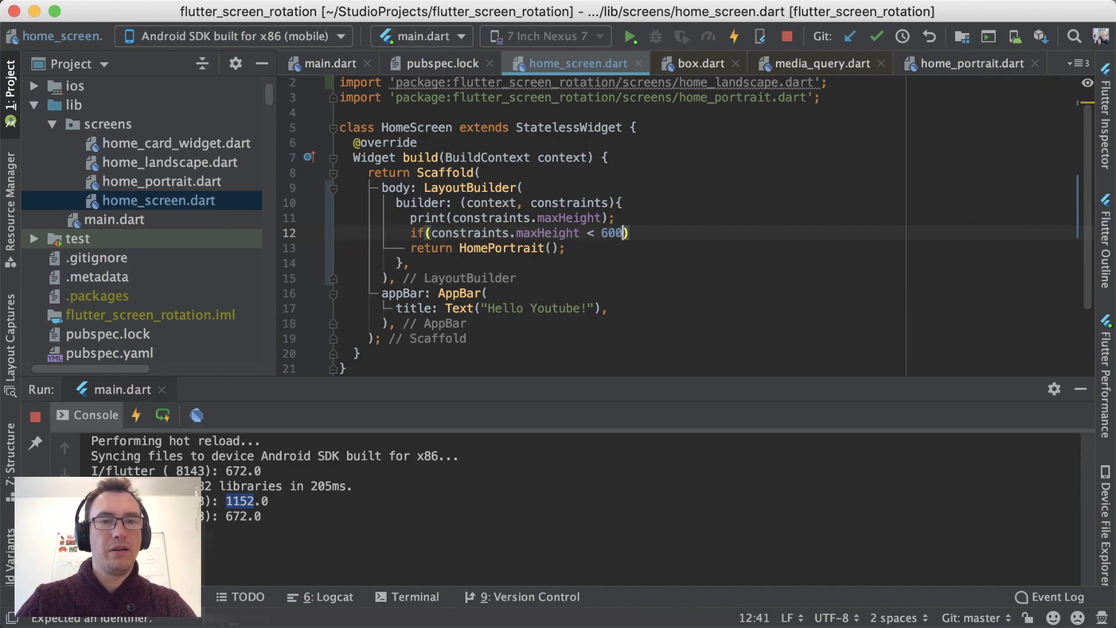
{"action": "type", "text": "{"}
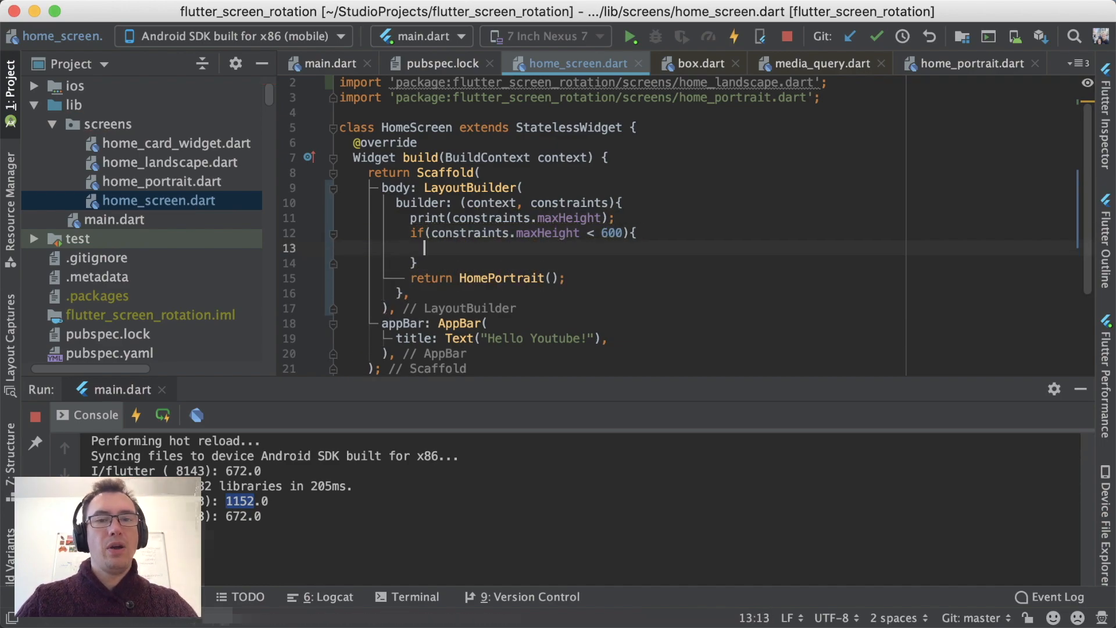
{"action": "type", "text": "return HomePortrait"}
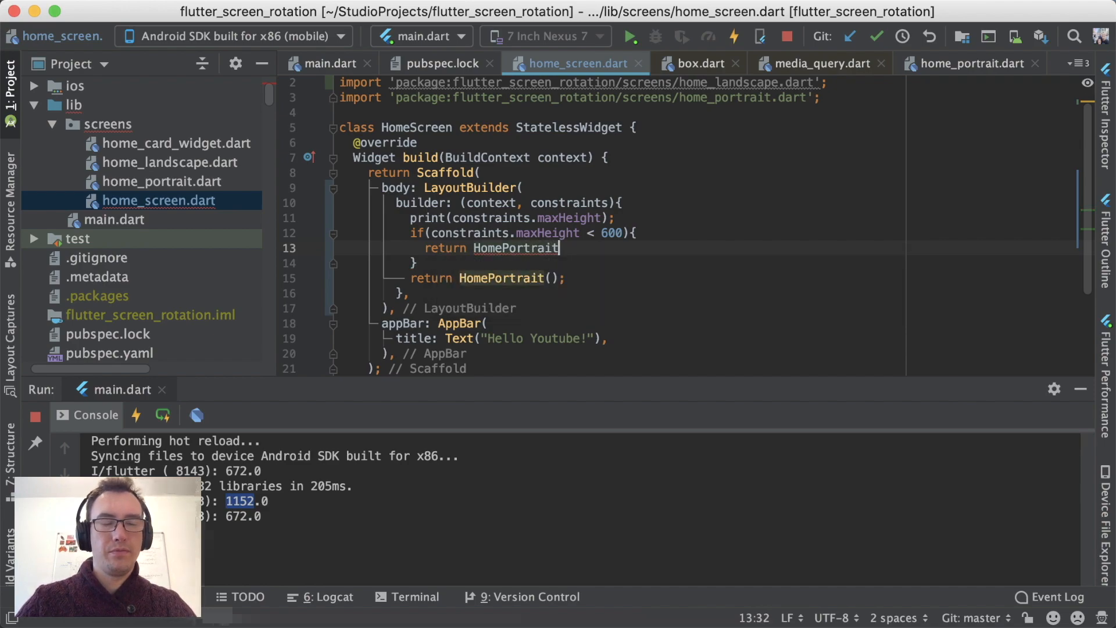
{"action": "type", "text": "()"}
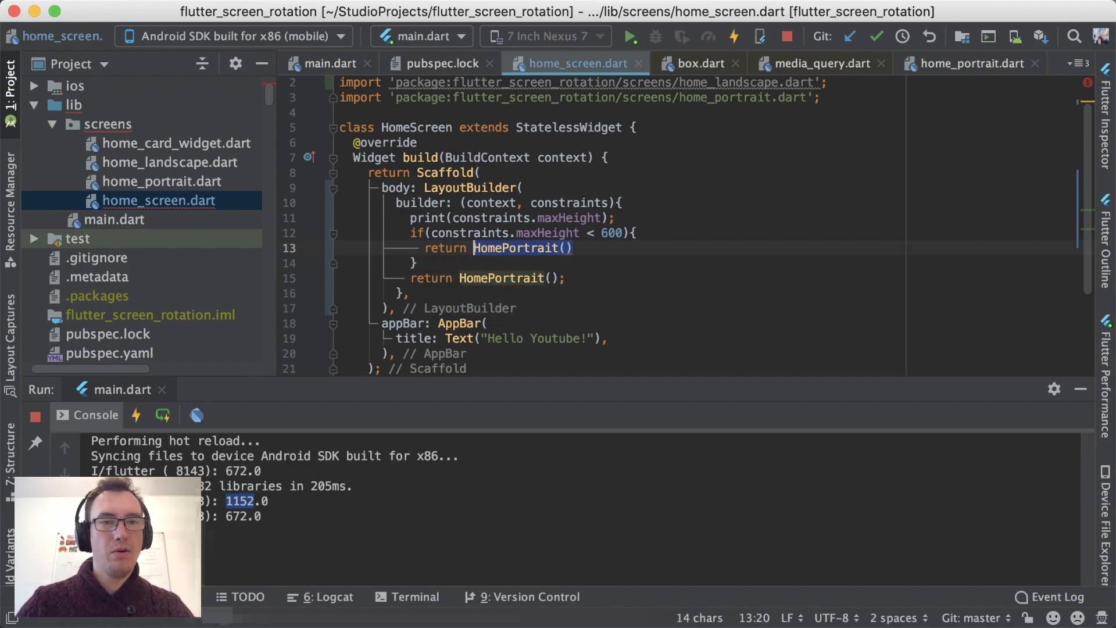
{"action": "type", "text": "Home"}
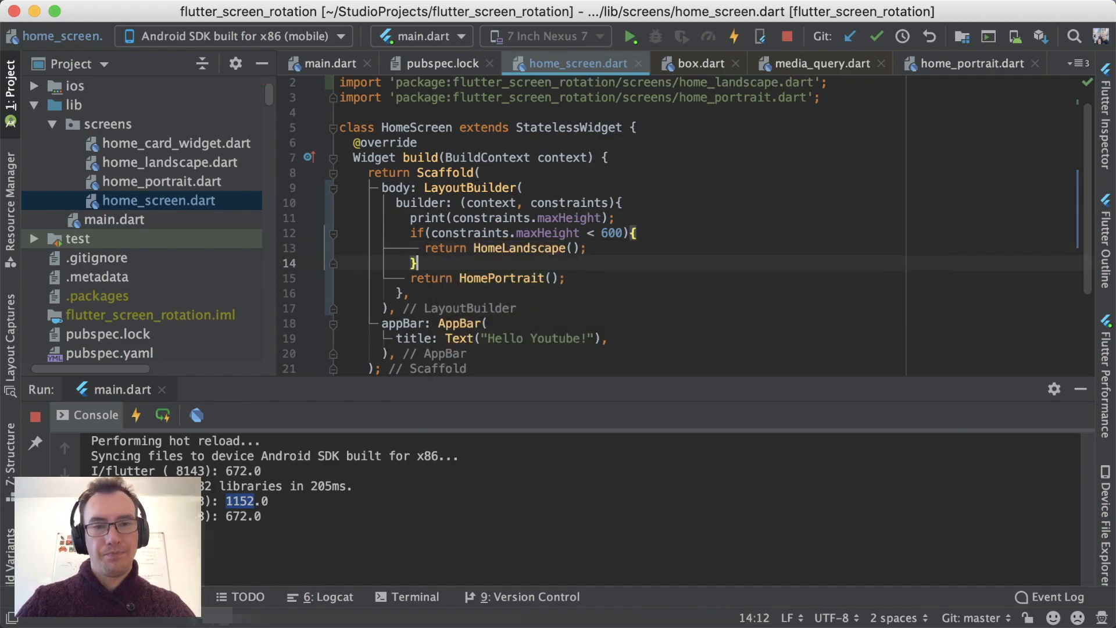
{"action": "type", "text": "else {}"}
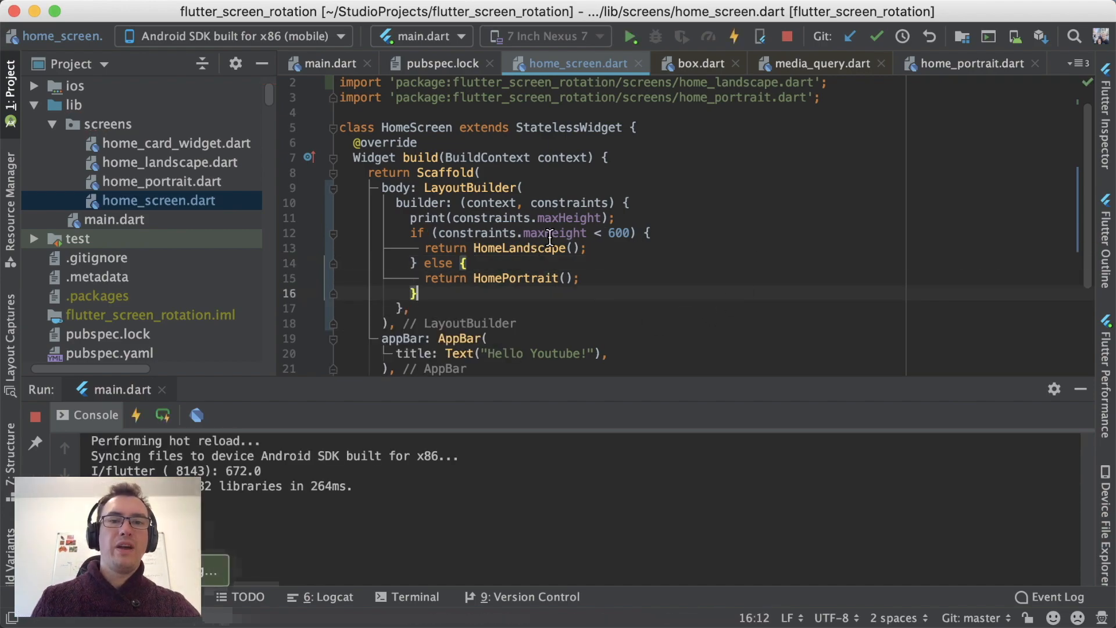
{"action": "double_click", "coordinate": [553, 232]}
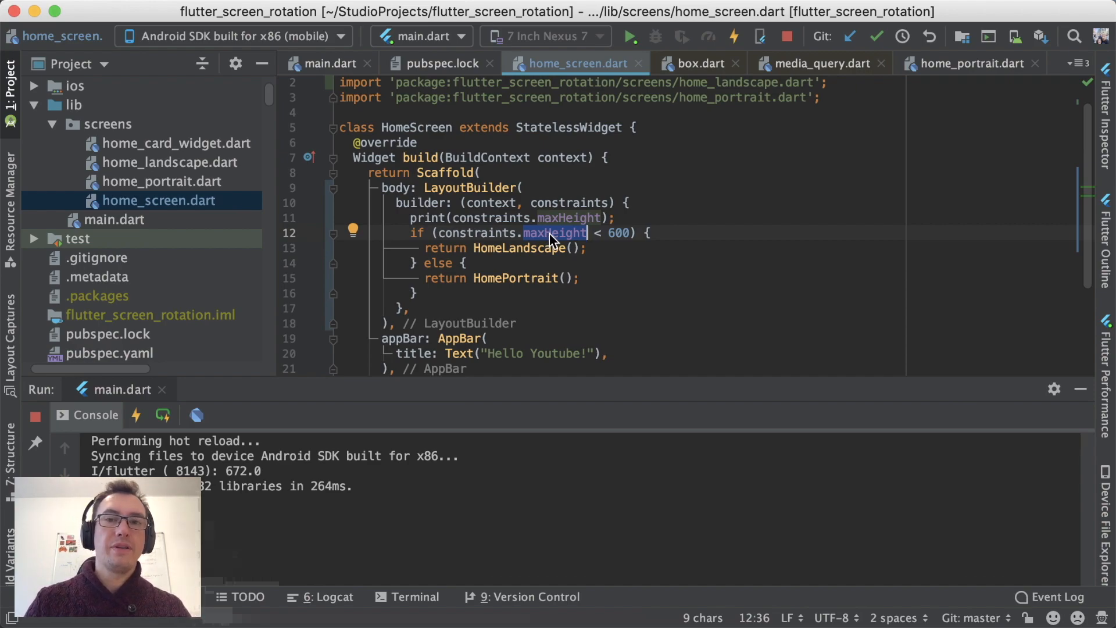
{"action": "mouse_move", "coordinate": [632, 299]}
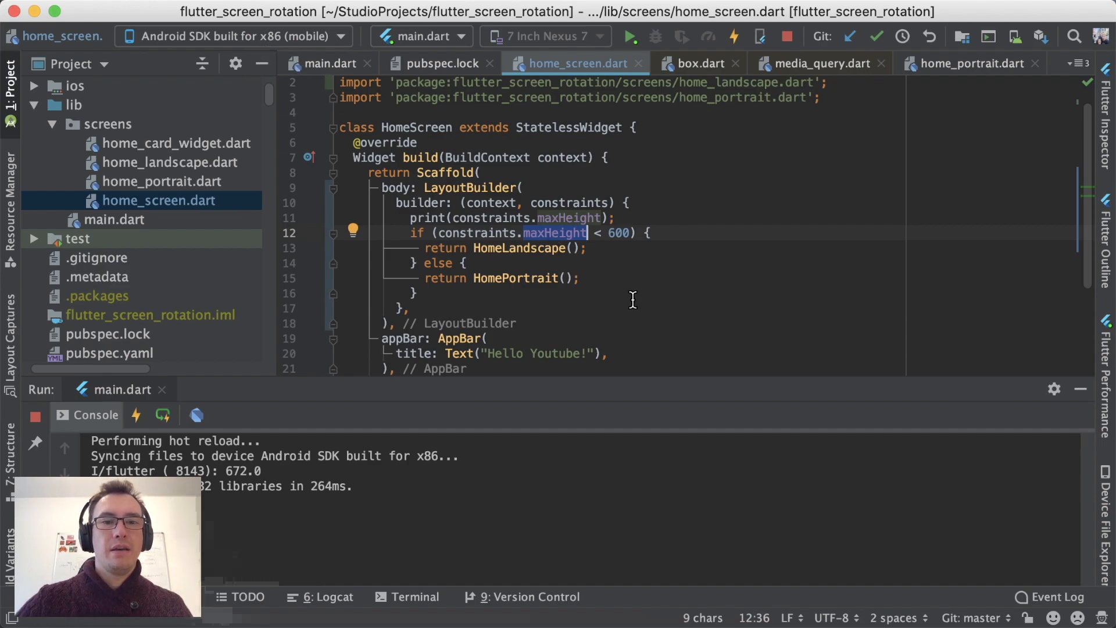
{"action": "mouse_move", "coordinate": [575, 205]}
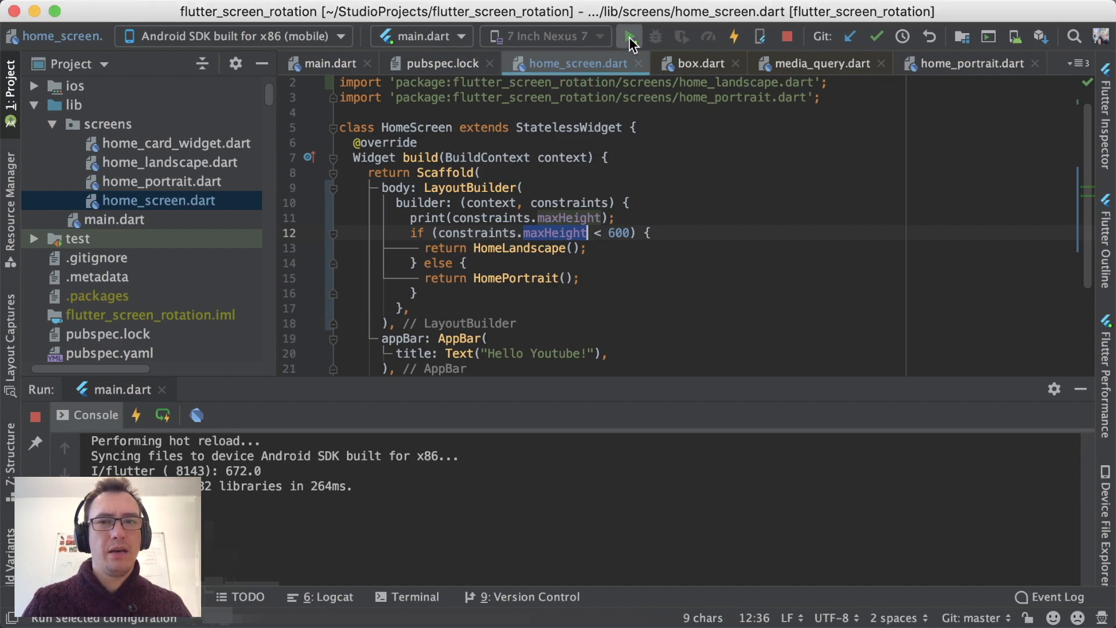
Hot restart the app and switch the target device to iPhone 11 Pro Max
{"action": "left_click", "coordinate": [628, 36]}
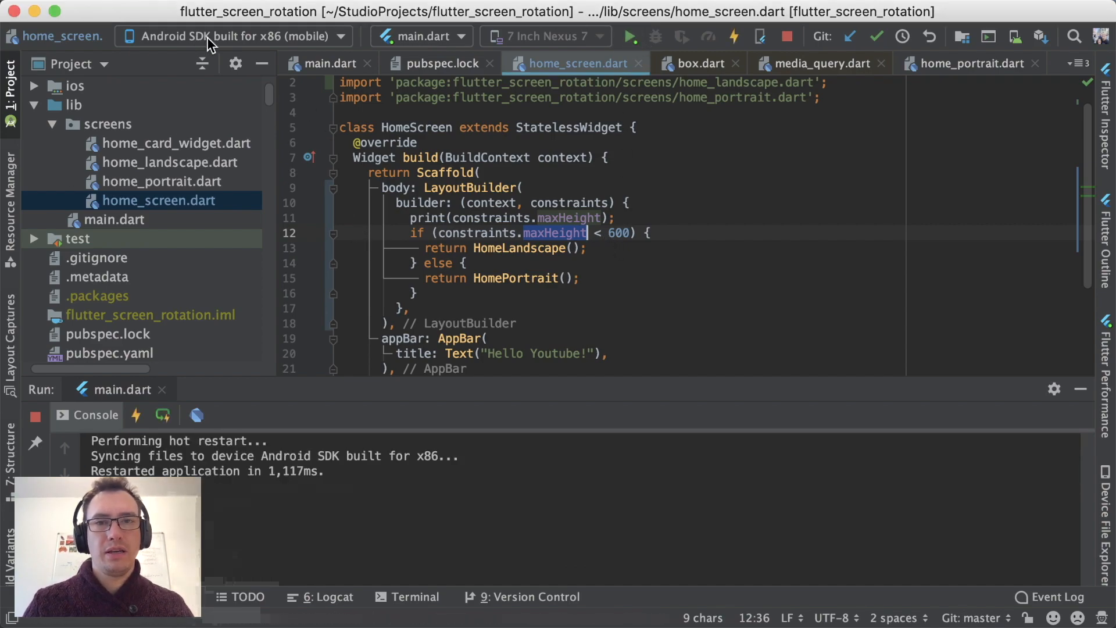
{"action": "left_click", "coordinate": [235, 36]}
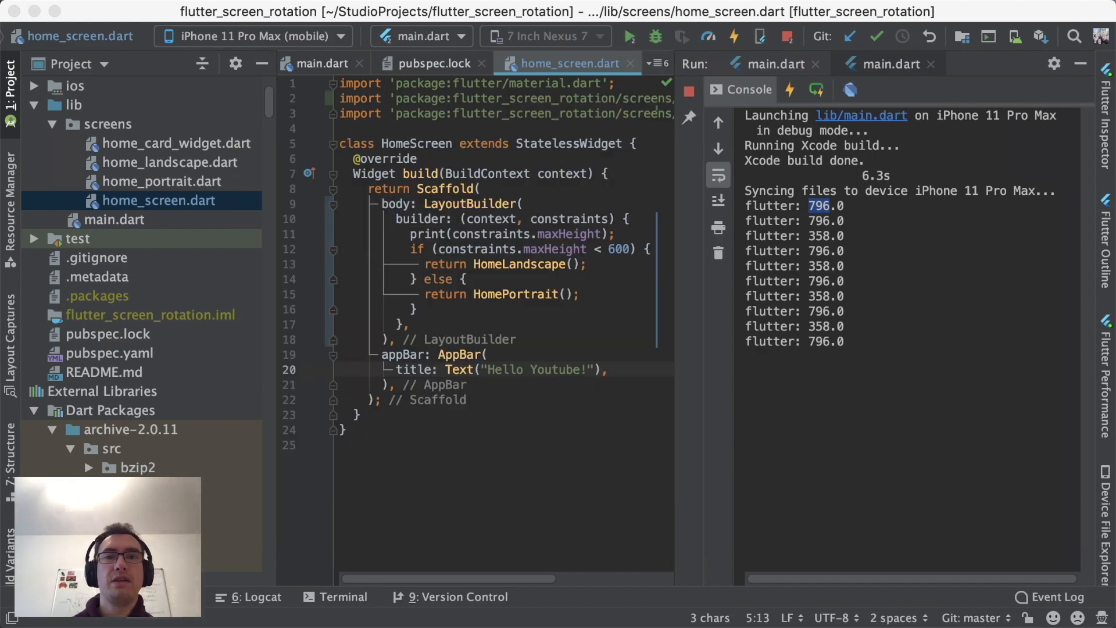
{"action": "mouse_move", "coordinate": [461, 468]}
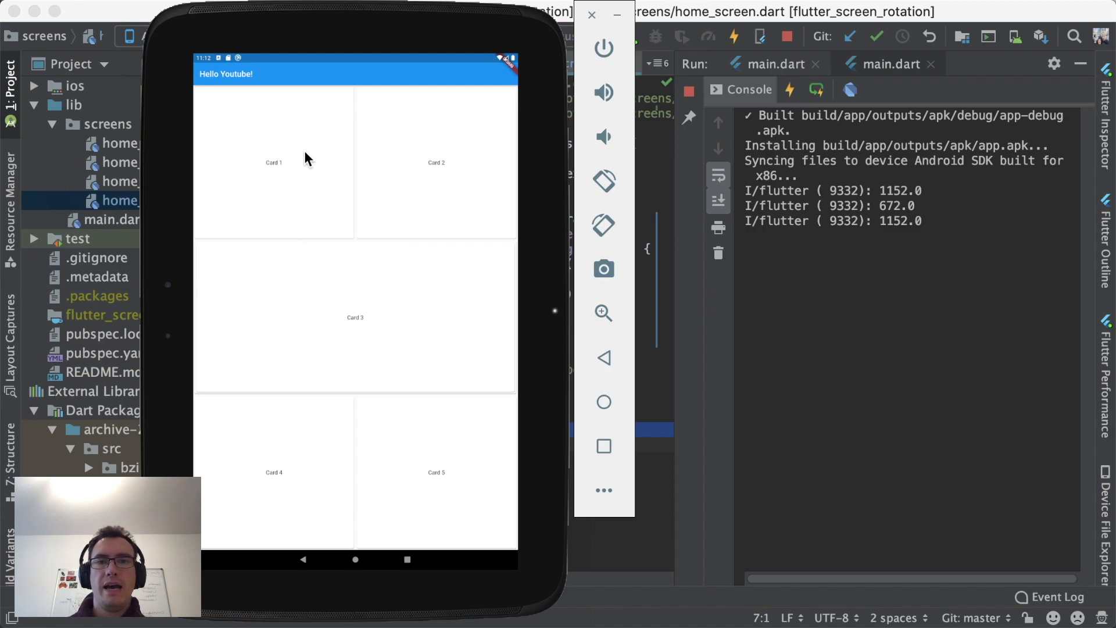
{"action": "mouse_move", "coordinate": [263, 126]}
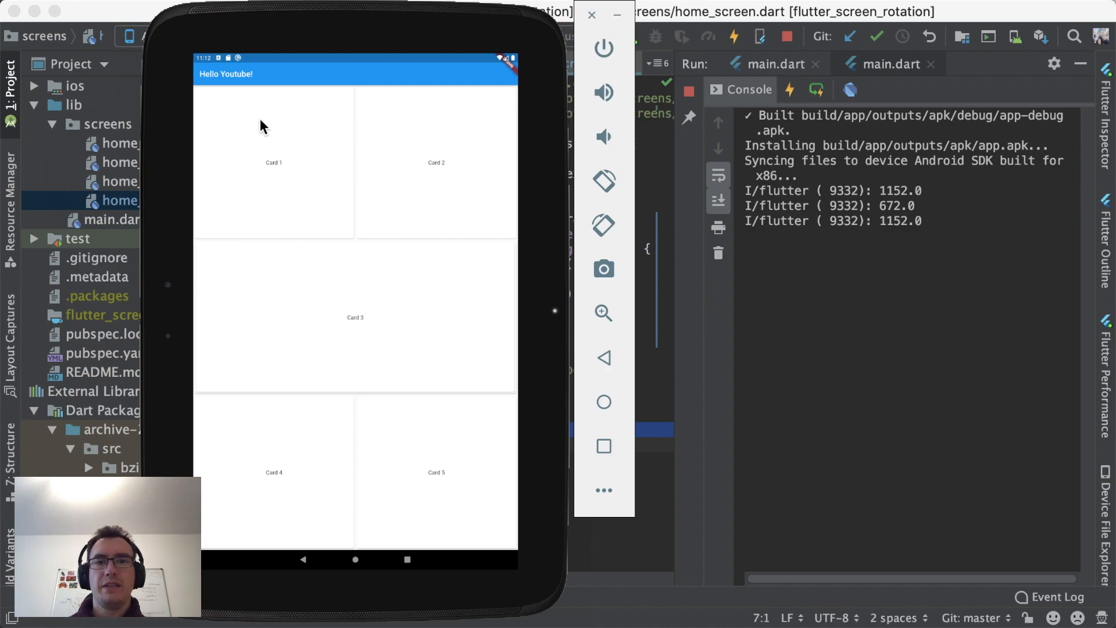
{"action": "mouse_move", "coordinate": [287, 209]}
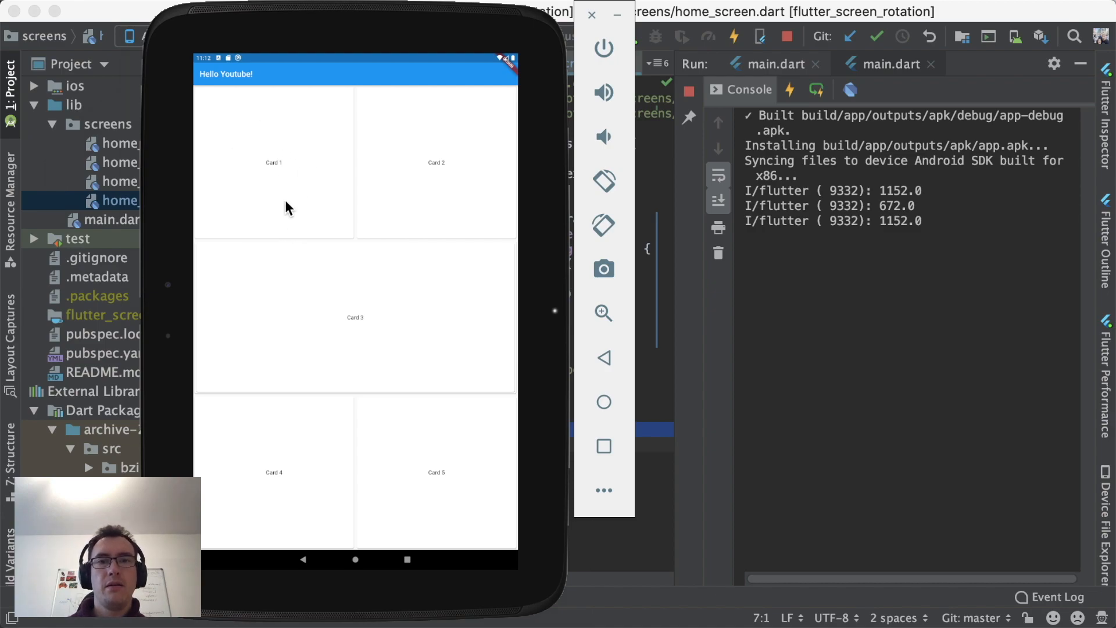
{"action": "mouse_move", "coordinate": [241, 112]}
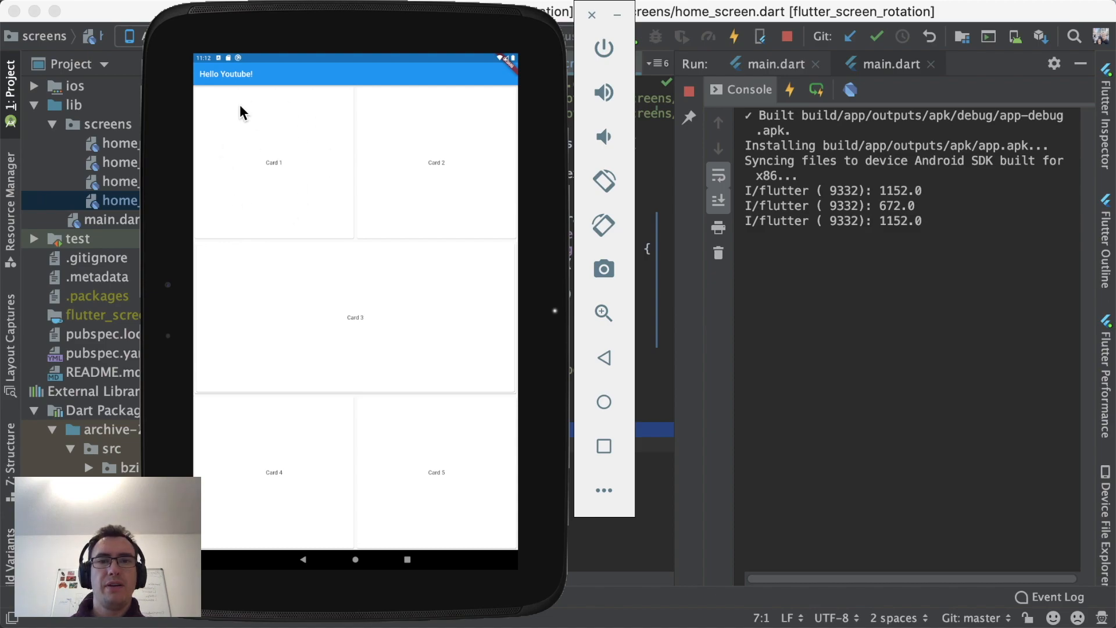
{"action": "mouse_move", "coordinate": [397, 174]}
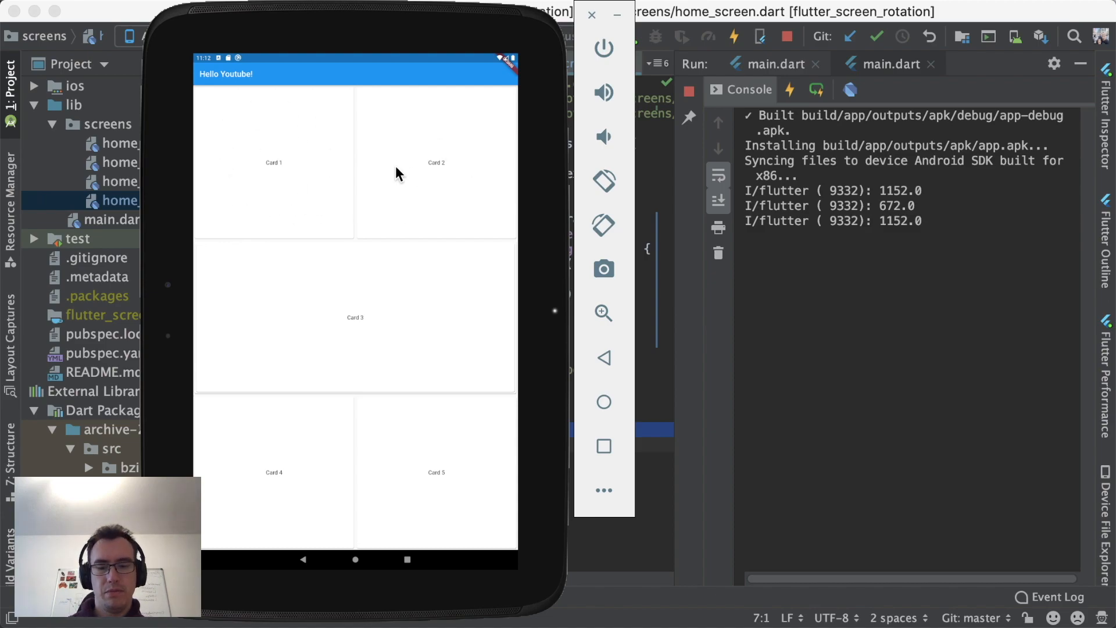
Rotate the tablet emulator left into landscape to check the Cards 1–5 layout
{"action": "left_click", "coordinate": [603, 180]}
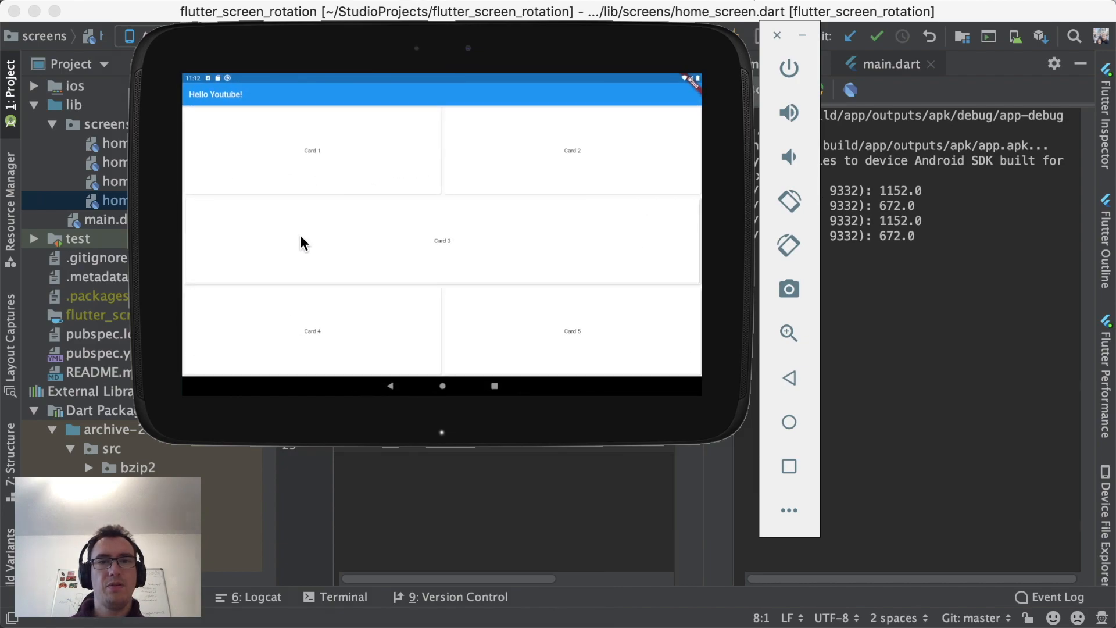
{"action": "mouse_move", "coordinate": [629, 145]}
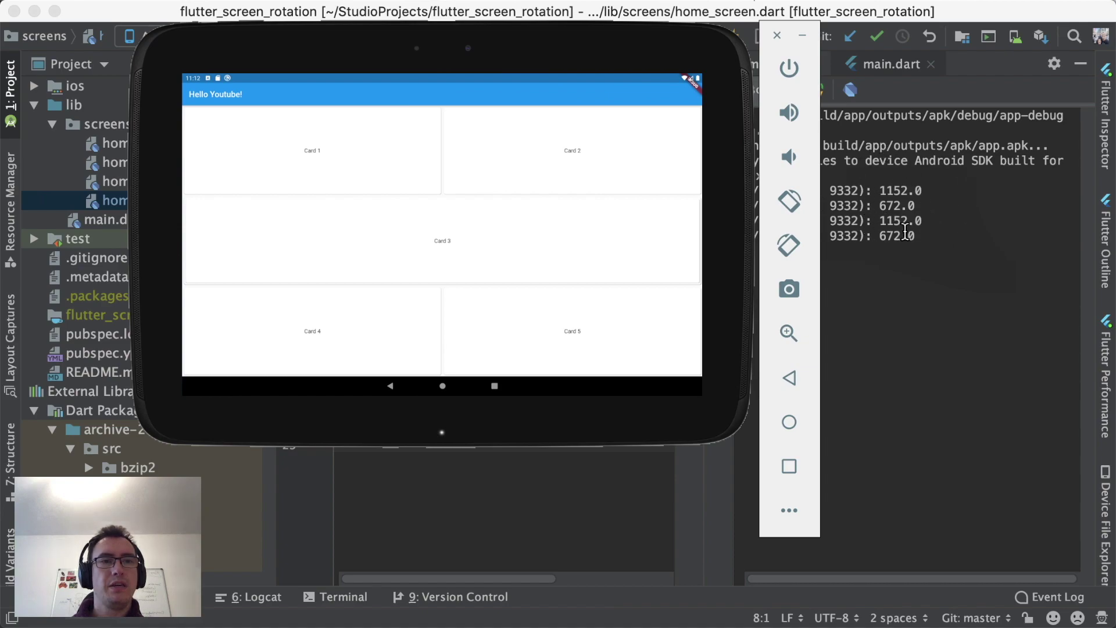
{"action": "mouse_move", "coordinate": [908, 260]}
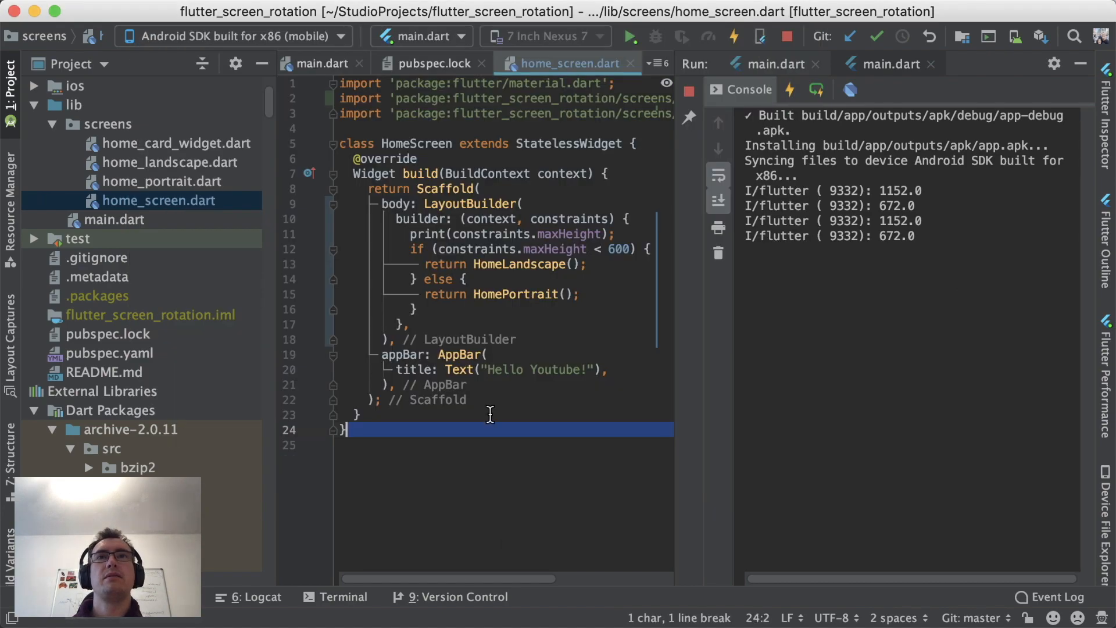
{"action": "left_click", "coordinate": [514, 294]}
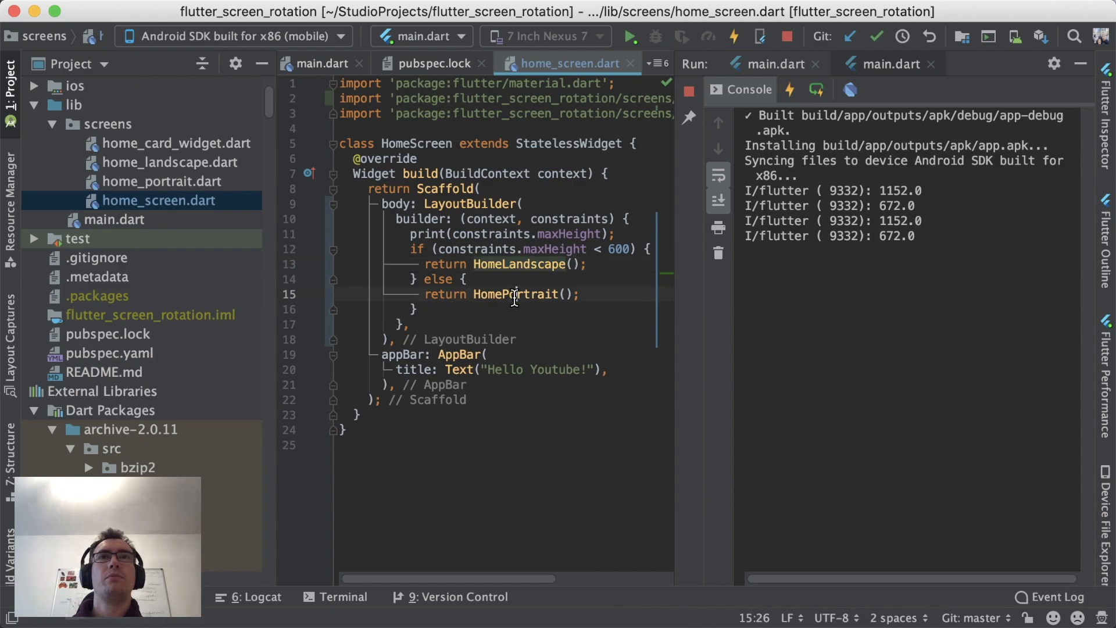
{"action": "double_click", "coordinate": [516, 295]}
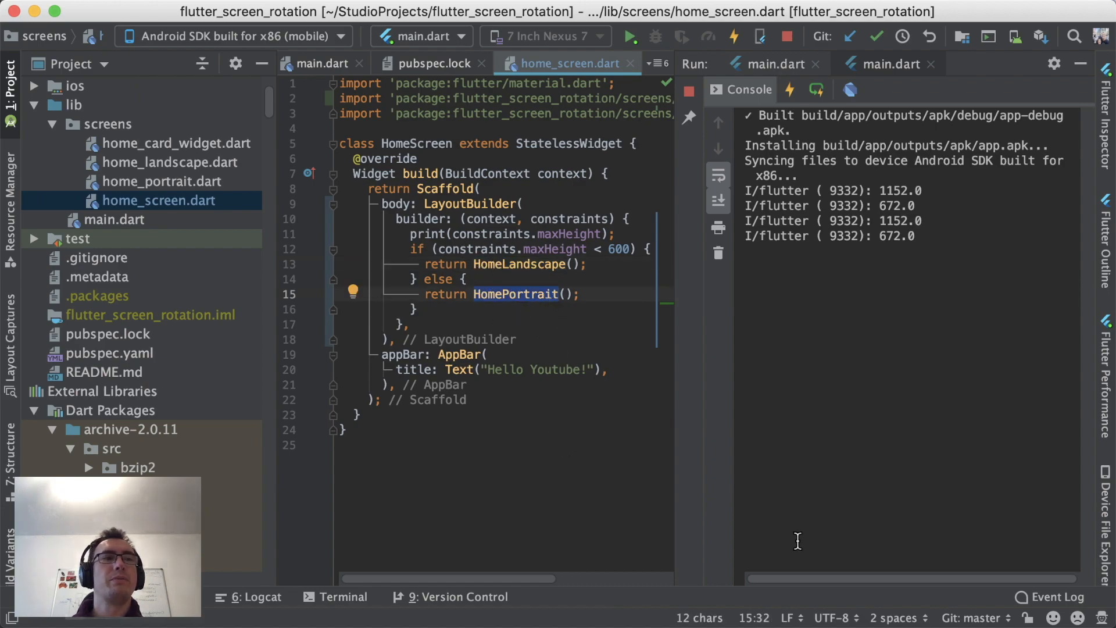